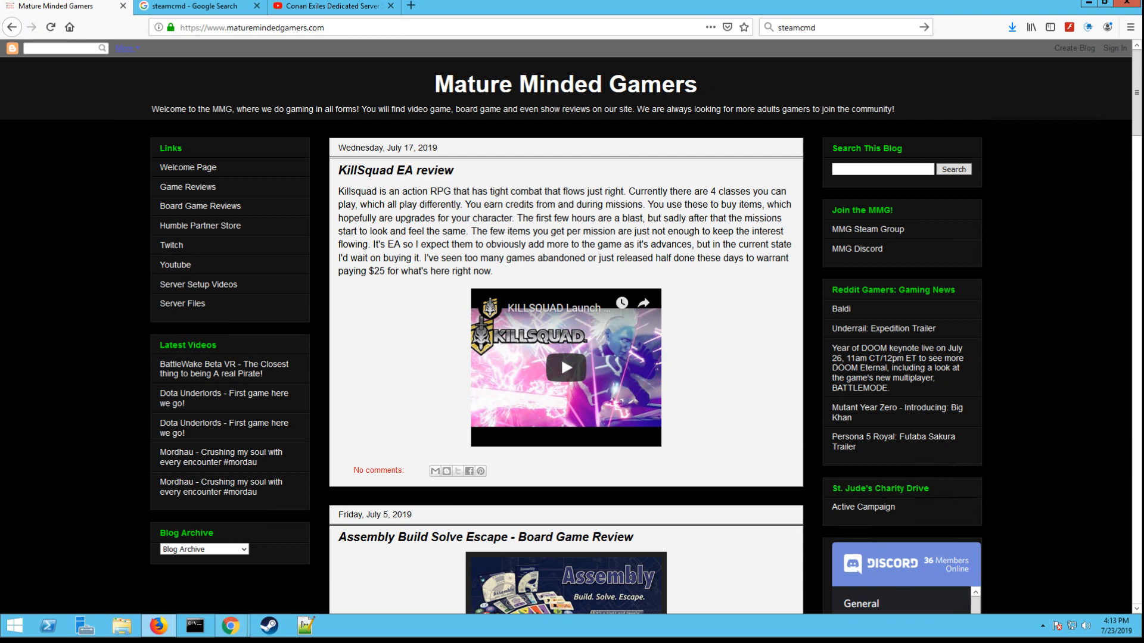
Glance at the setup video, then open the Mature Minded Gamers Dedicated Server Files page
{"action": "left_click", "coordinate": [252, 27]}
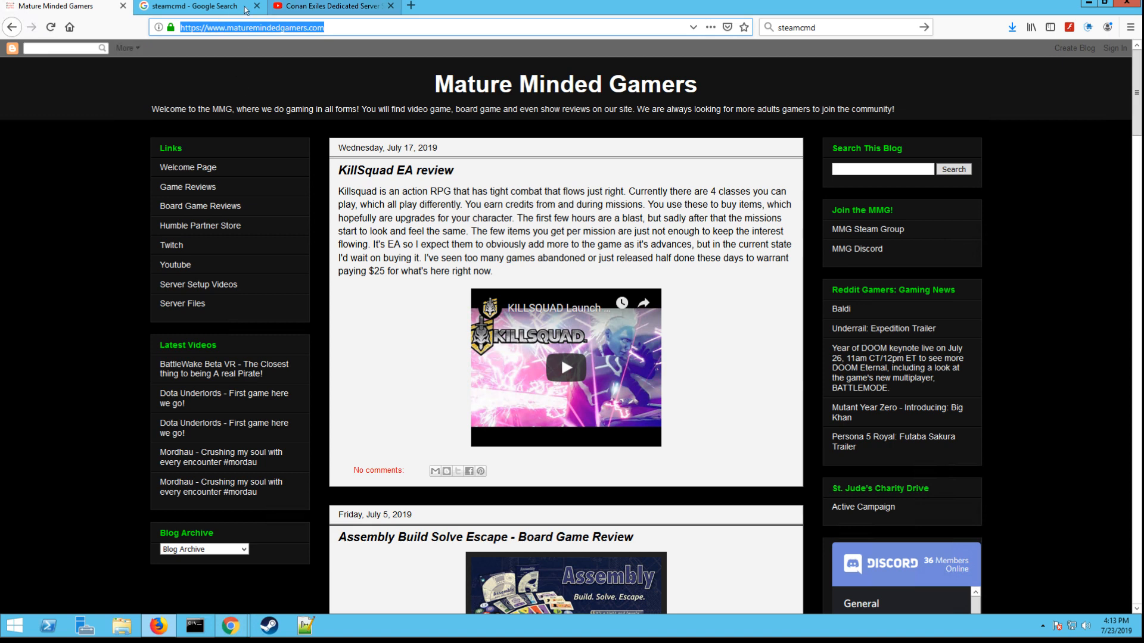
{"action": "left_click", "coordinate": [332, 6]}
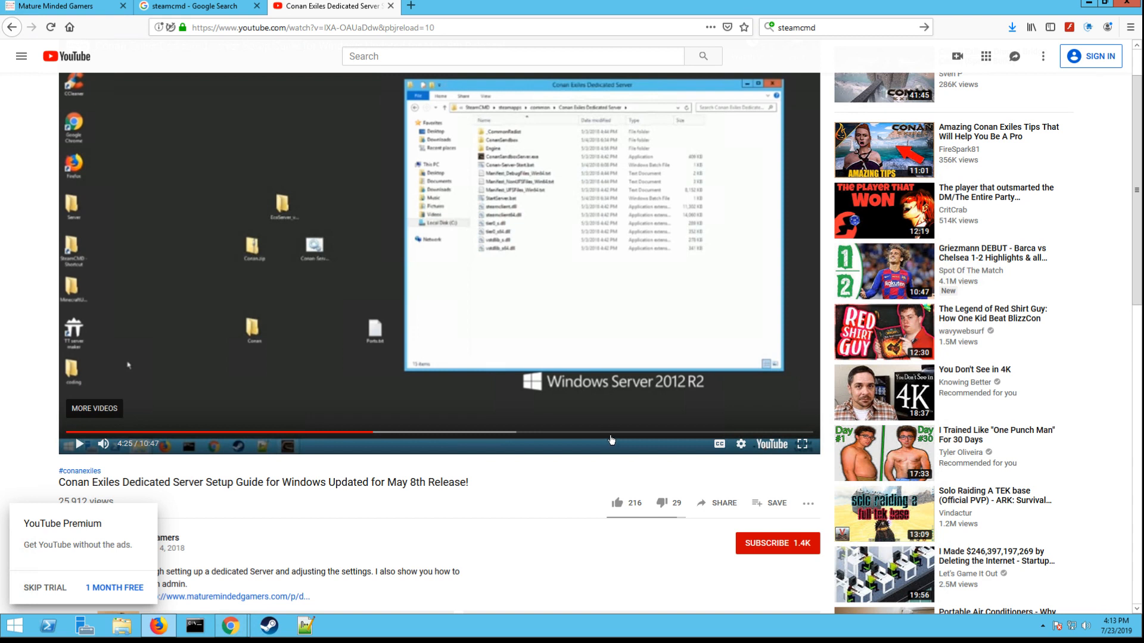
{"action": "mouse_move", "coordinate": [602, 434]}
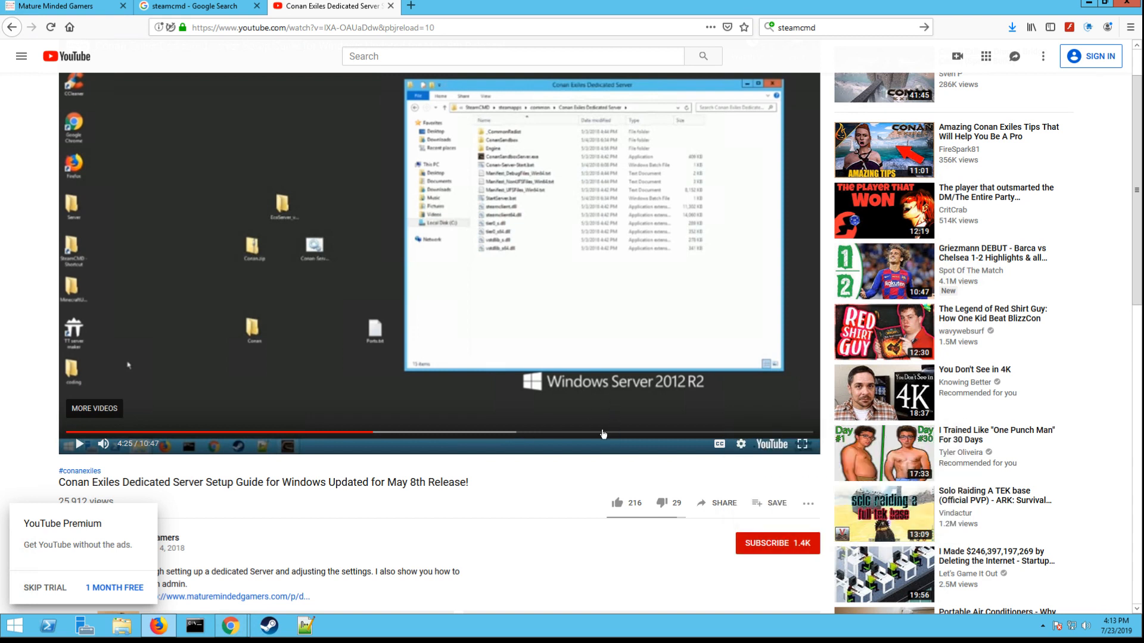
{"action": "mouse_move", "coordinate": [257, 104]}
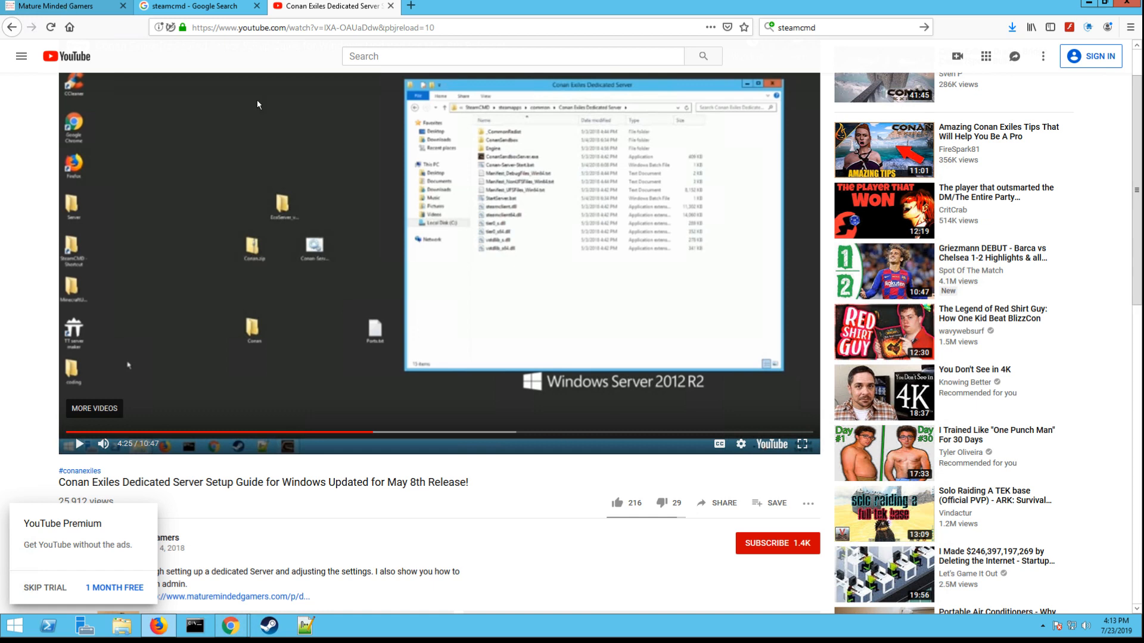
{"action": "left_click", "coordinate": [62, 6]}
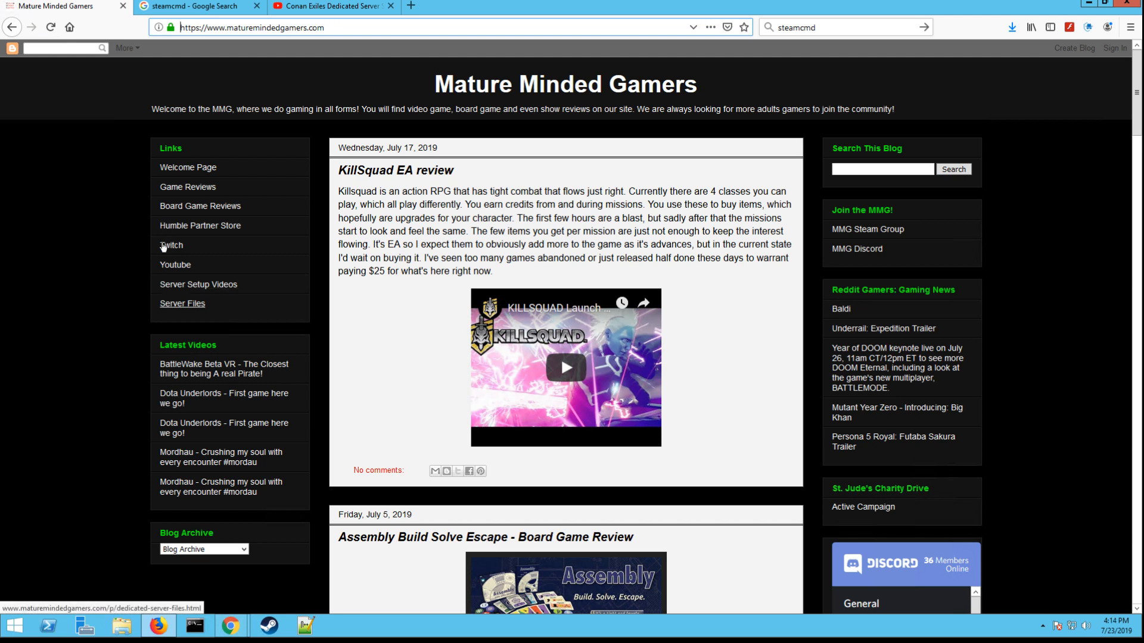
{"action": "mouse_move", "coordinate": [152, 247]}
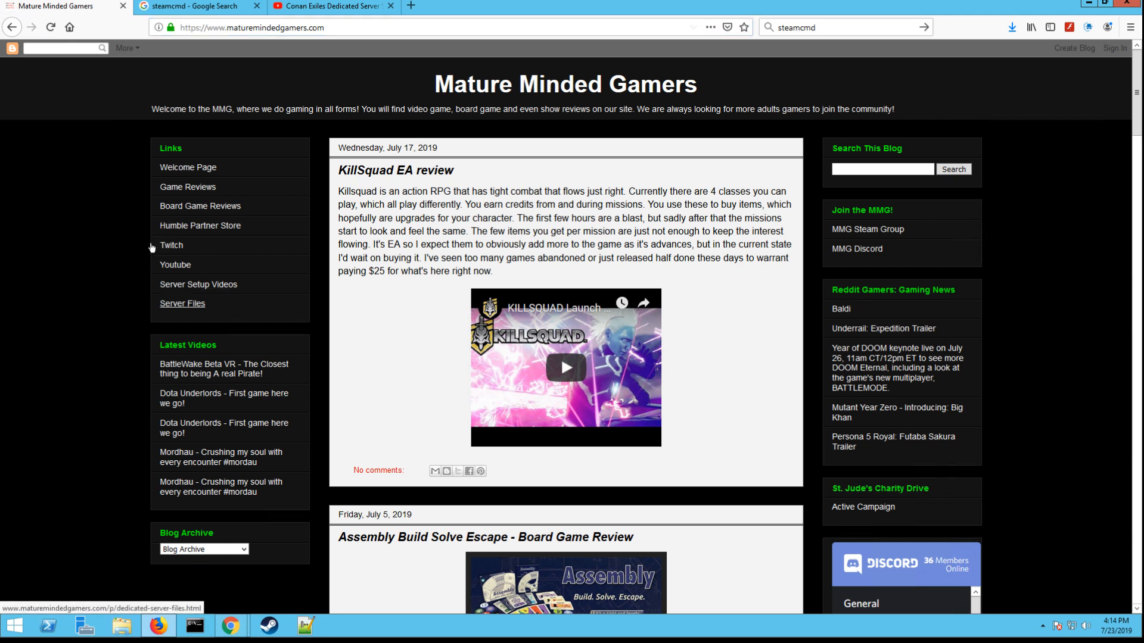
{"action": "left_click", "coordinate": [182, 304]}
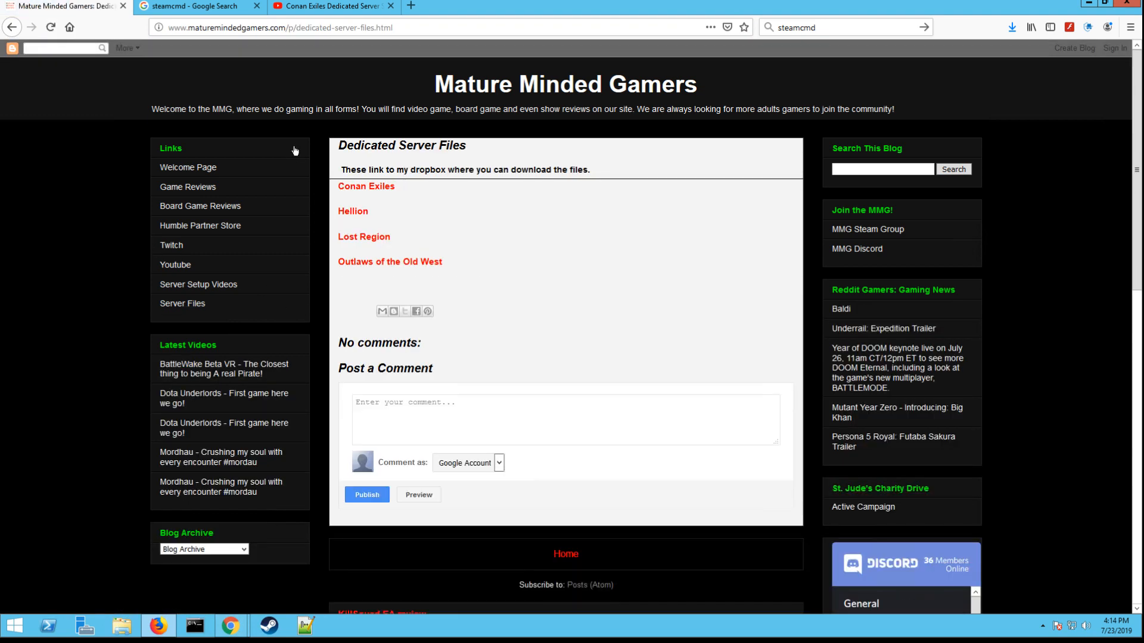
Download Conan.zip from the Dropbox share, then close Firefox with all four tabs
{"action": "left_click", "coordinate": [367, 186]}
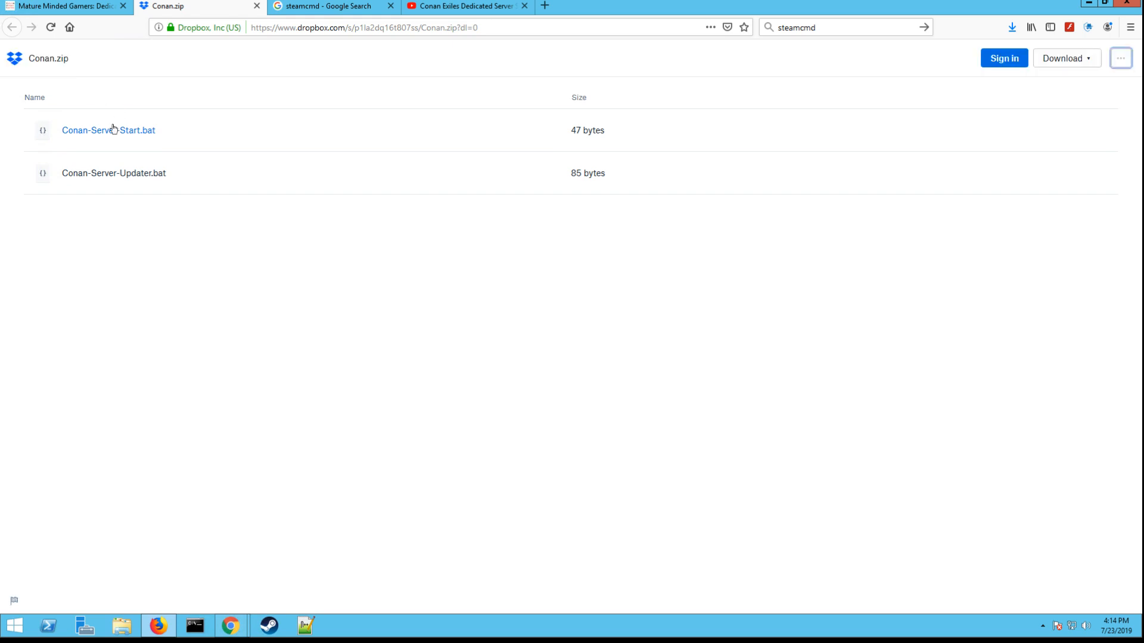
{"action": "left_click", "coordinate": [1121, 58]}
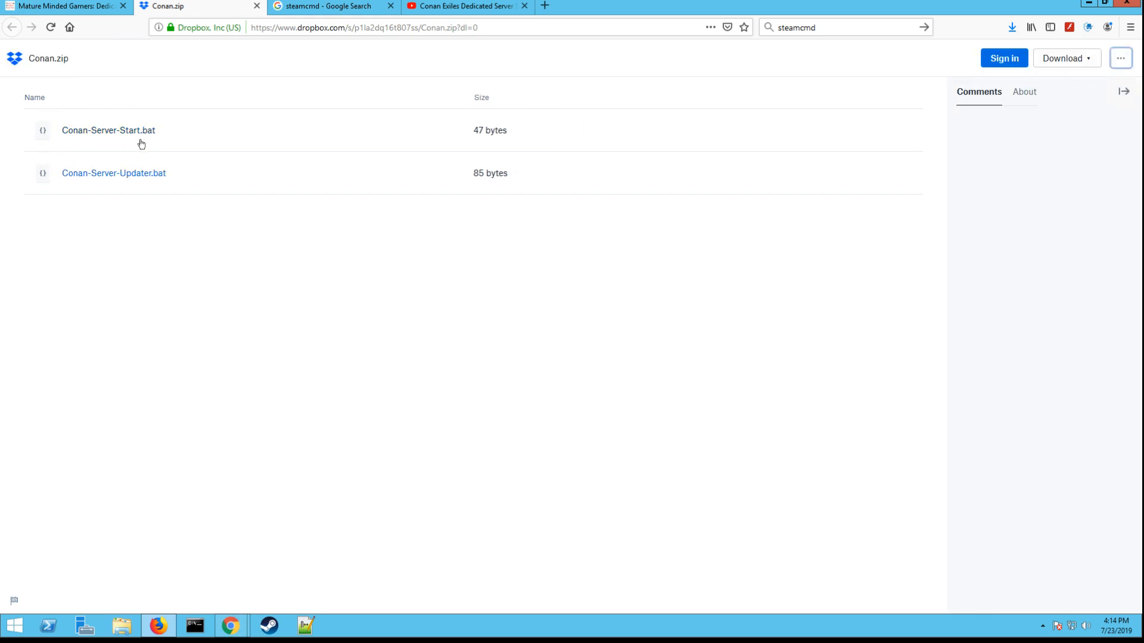
{"action": "mouse_move", "coordinate": [7, 88]}
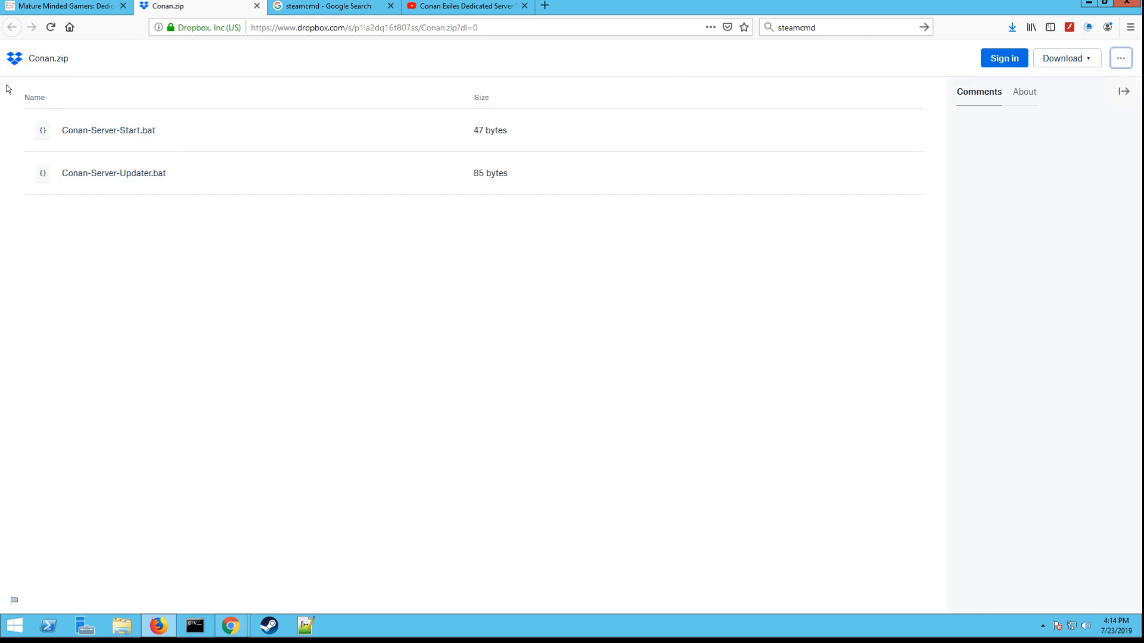
{"action": "left_click", "coordinate": [1063, 57]}
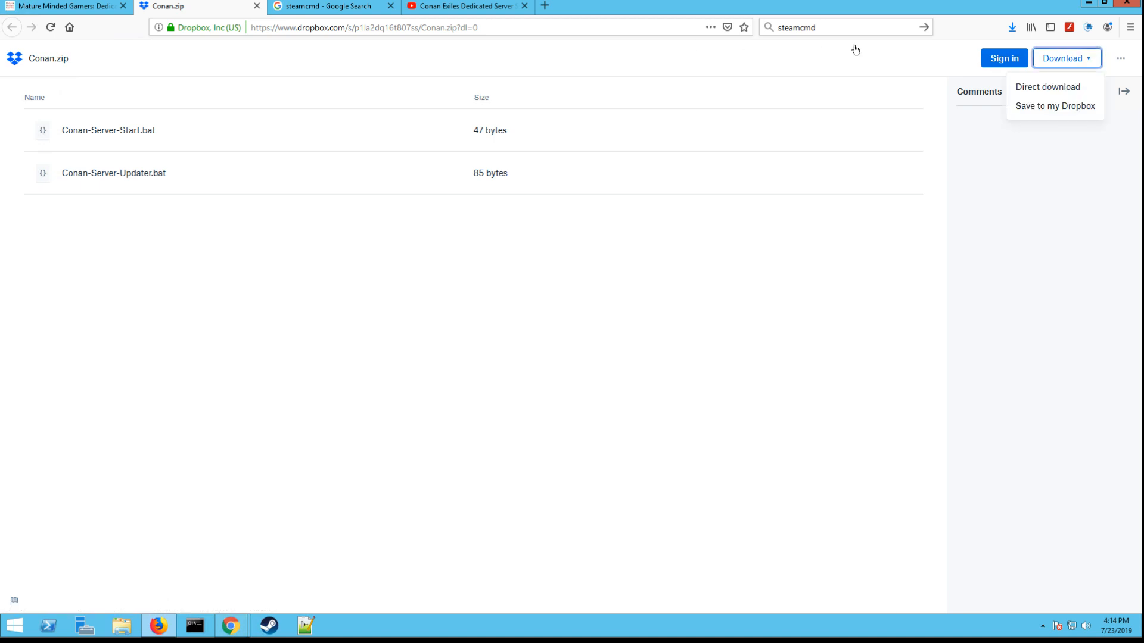
{"action": "mouse_move", "coordinate": [841, 70]}
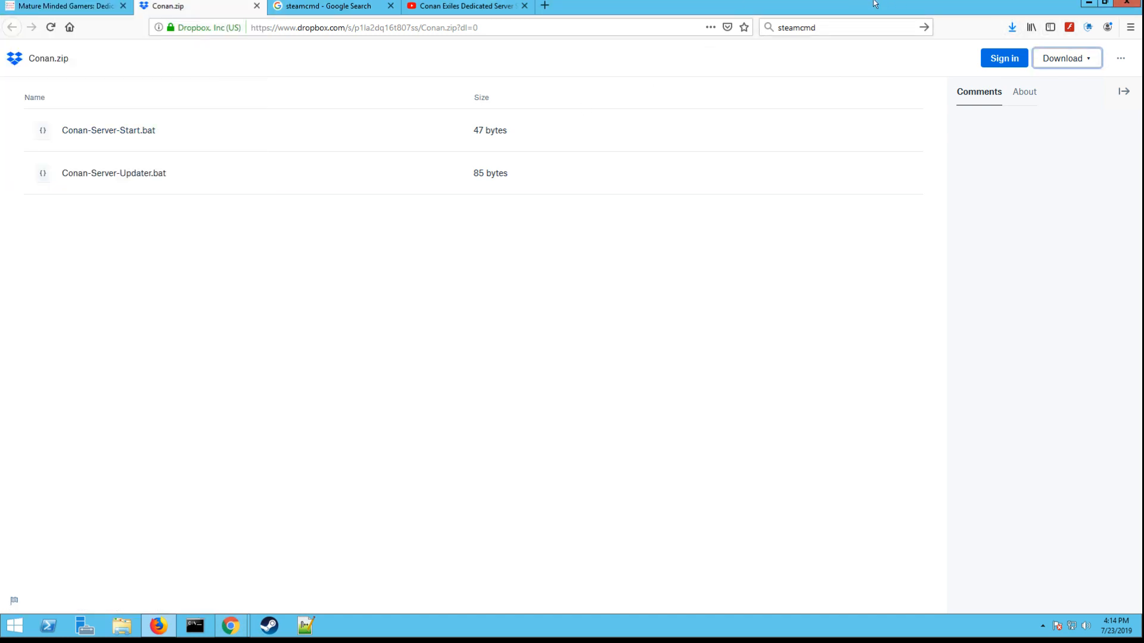
{"action": "left_click", "coordinate": [1135, 5]}
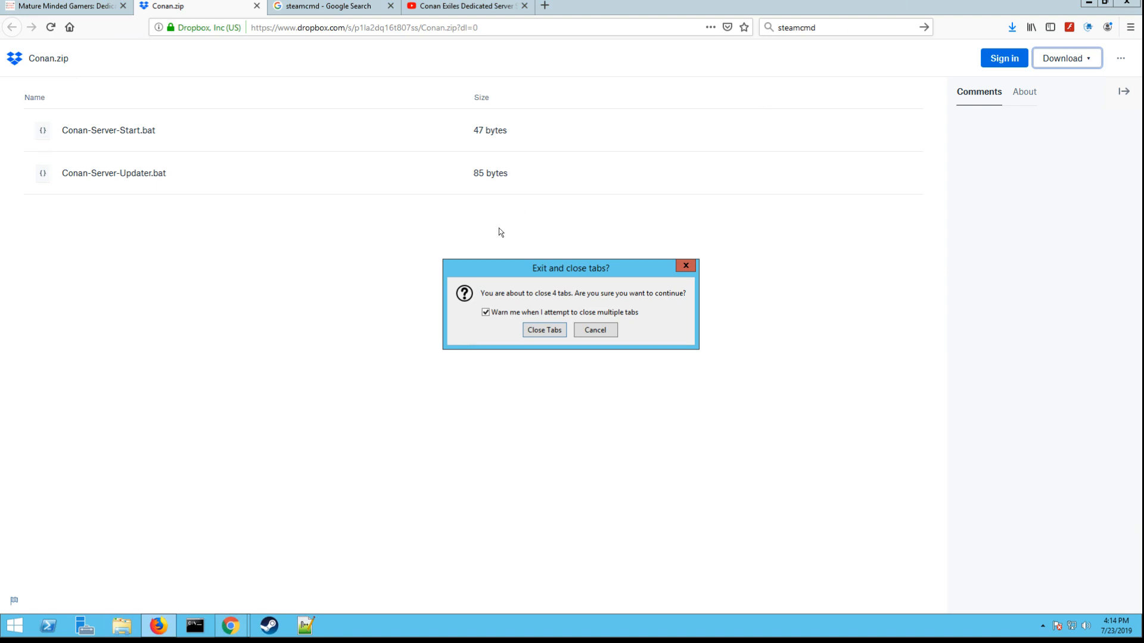
{"action": "left_click", "coordinate": [544, 330]}
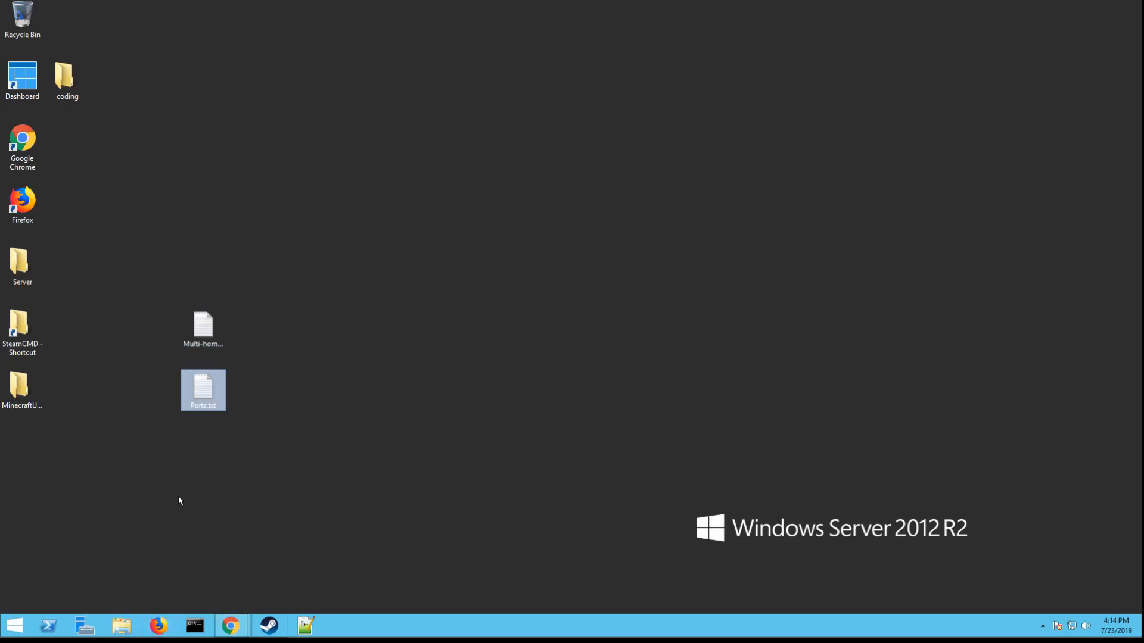
Extract Conan(2).zip to its suggested folder and put both server batch files on the desktop
{"action": "left_click", "coordinate": [120, 626]}
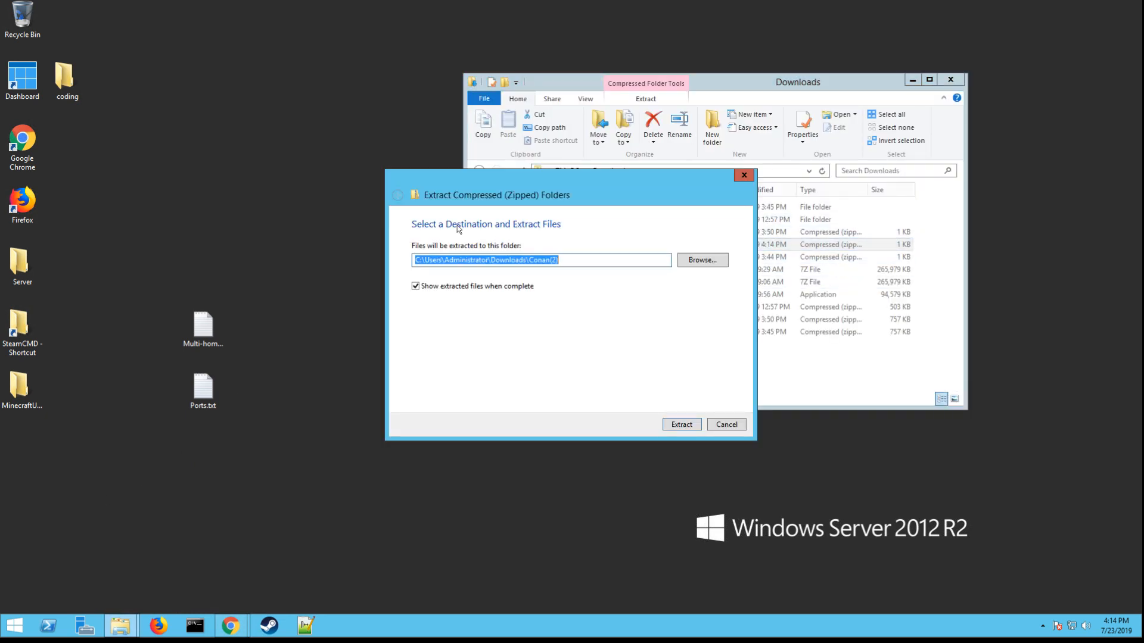
{"action": "left_click", "coordinate": [701, 259]}
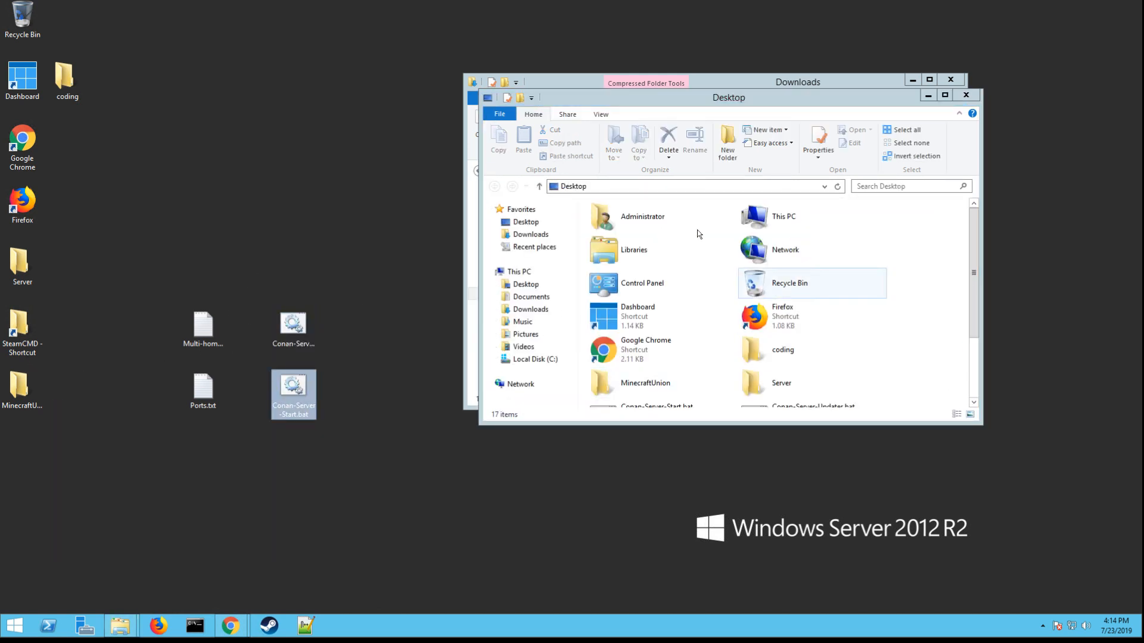
{"action": "left_click", "coordinate": [126, 501]}
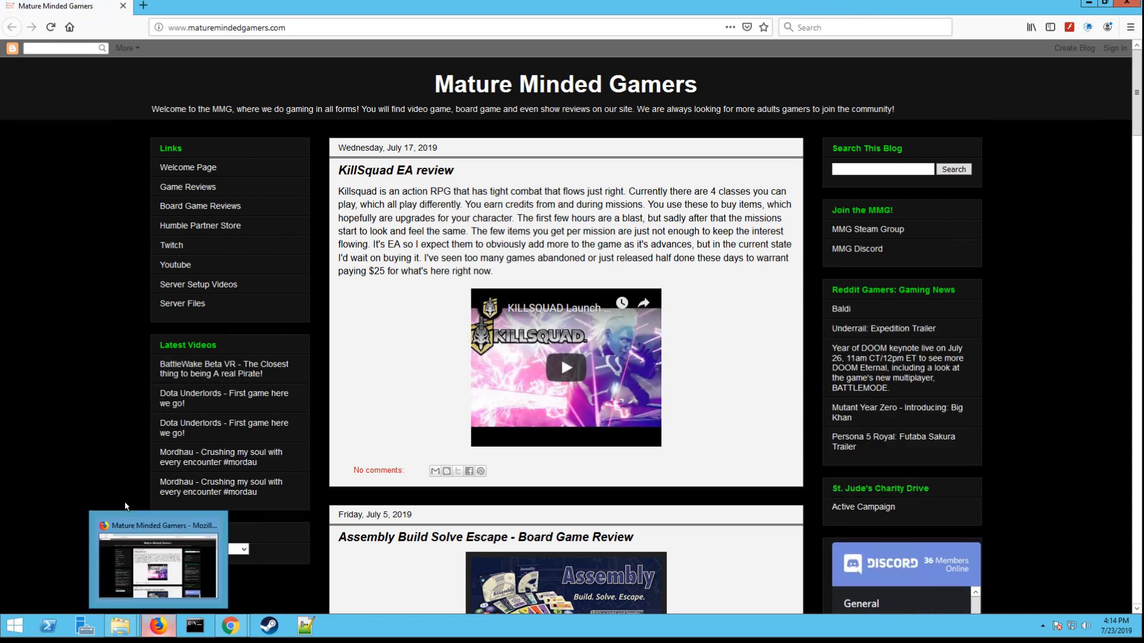
Search for steamcmd, open the Valve Developer Community page, and download steamcmd.zip for Windows
{"action": "left_click", "coordinate": [865, 27]}
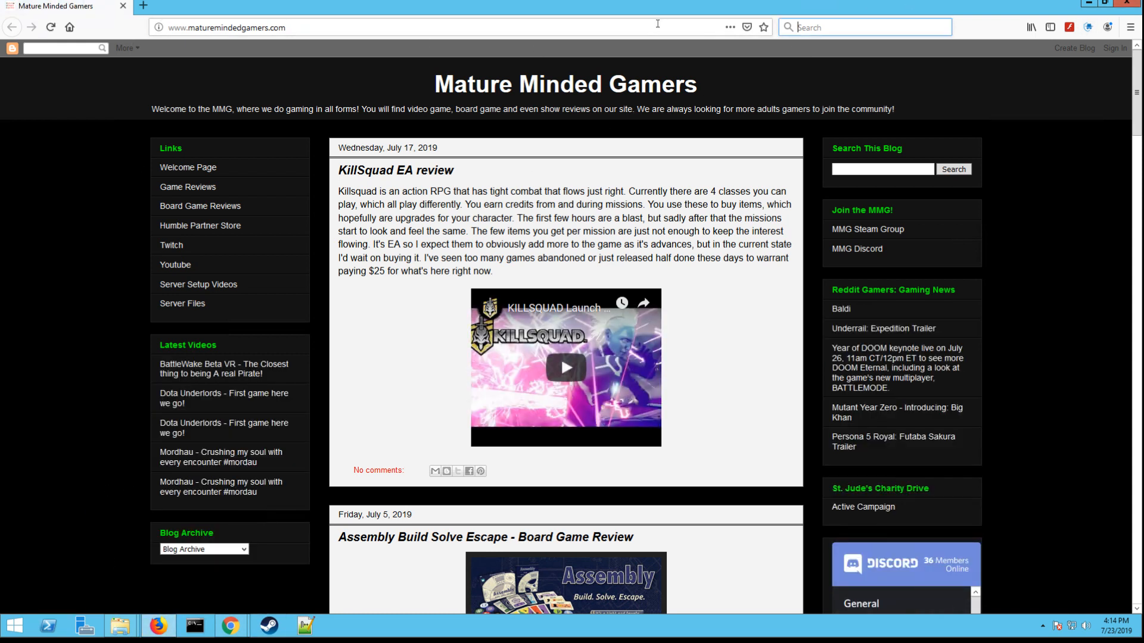
{"action": "type", "text": "steamcmd"}
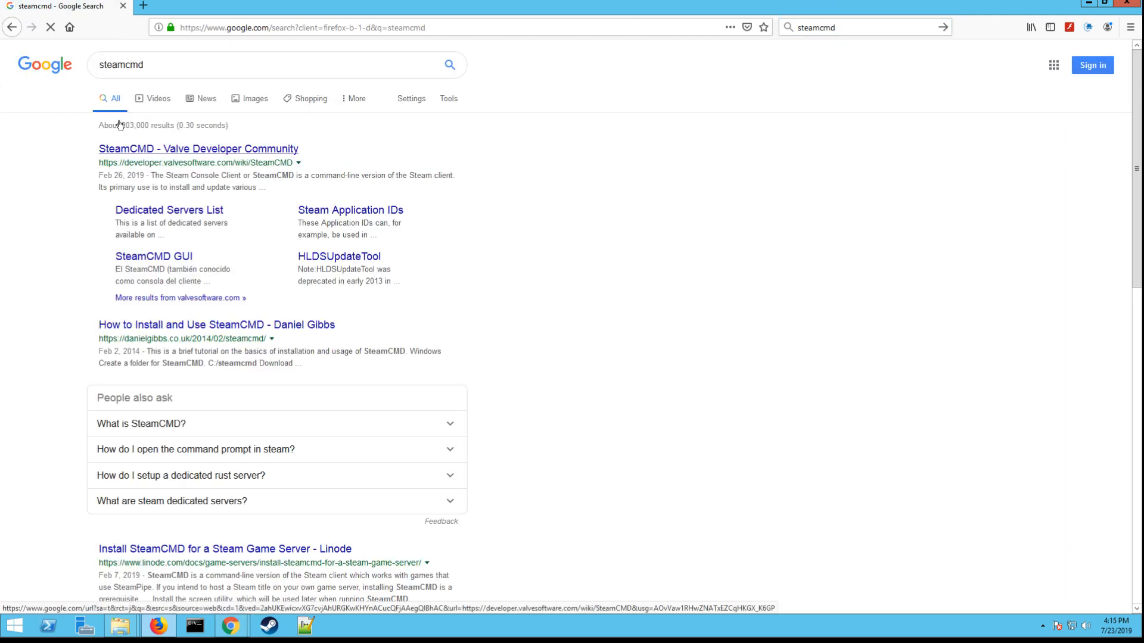
{"action": "left_click", "coordinate": [198, 149]}
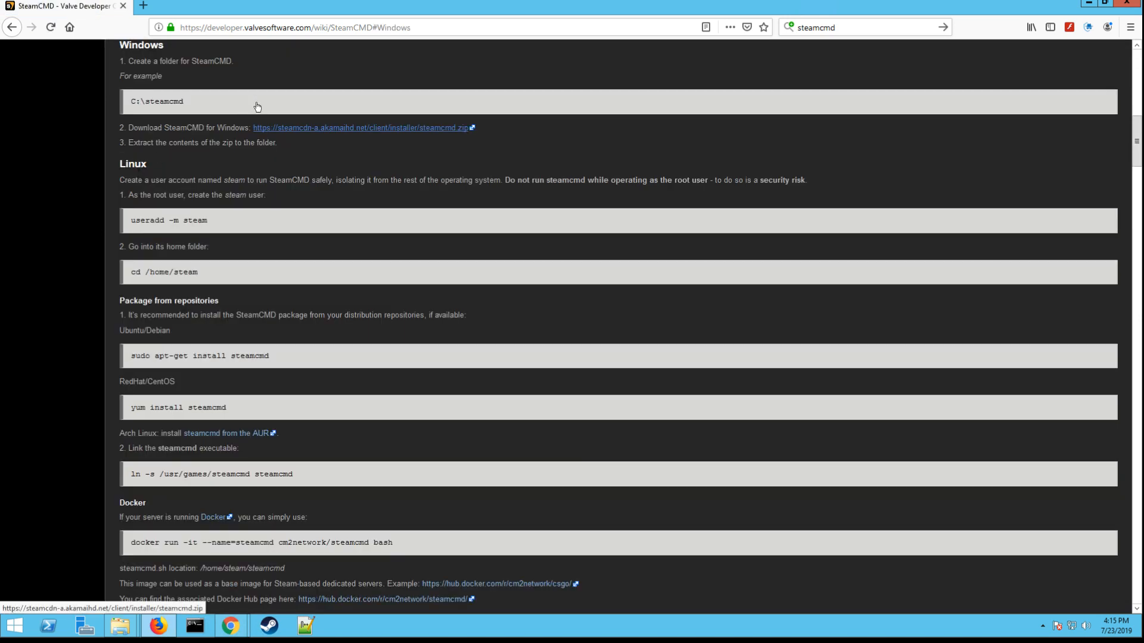
{"action": "left_click", "coordinate": [363, 128]}
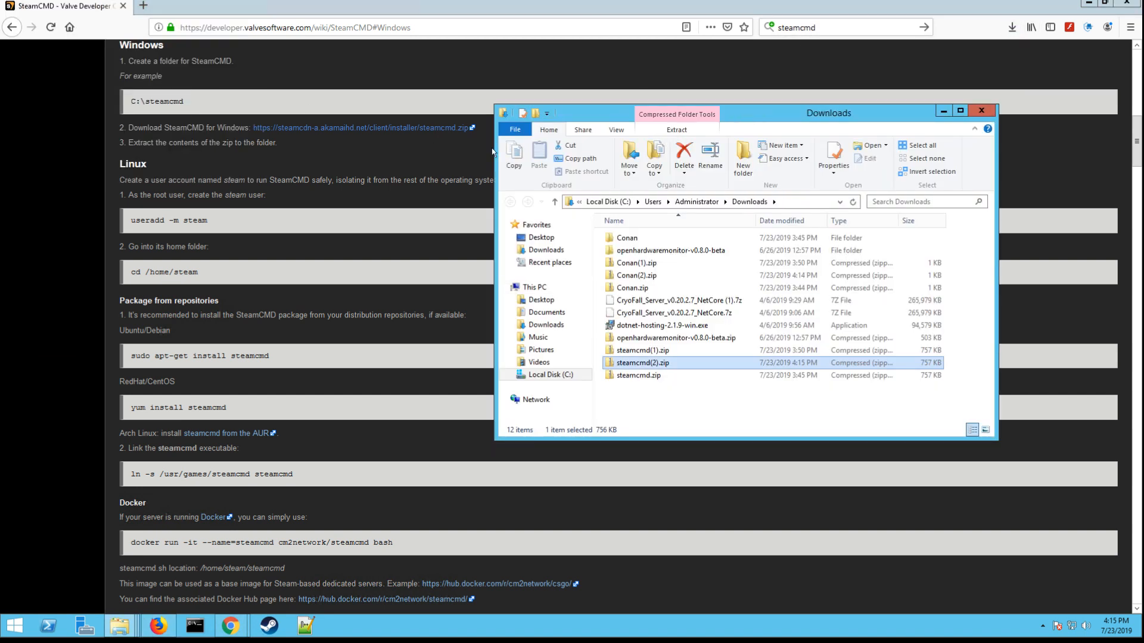
Start Extract All on steamcmd(2).zip and pick C:\SteamCMD as the destination
{"action": "right_click", "coordinate": [641, 363]}
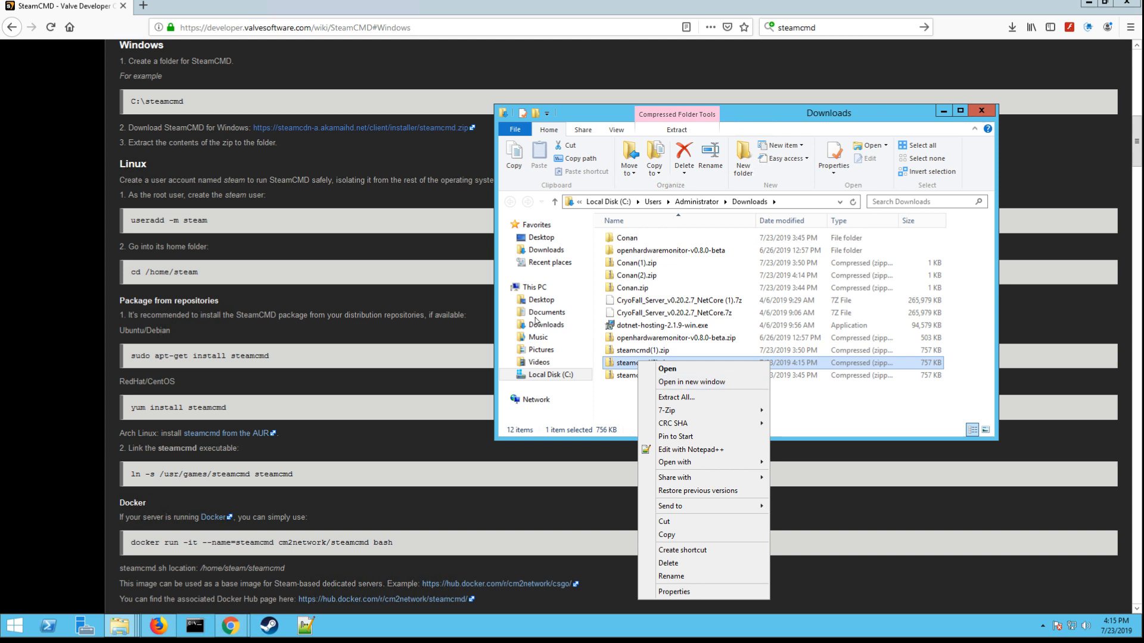
{"action": "left_click", "coordinate": [676, 397]}
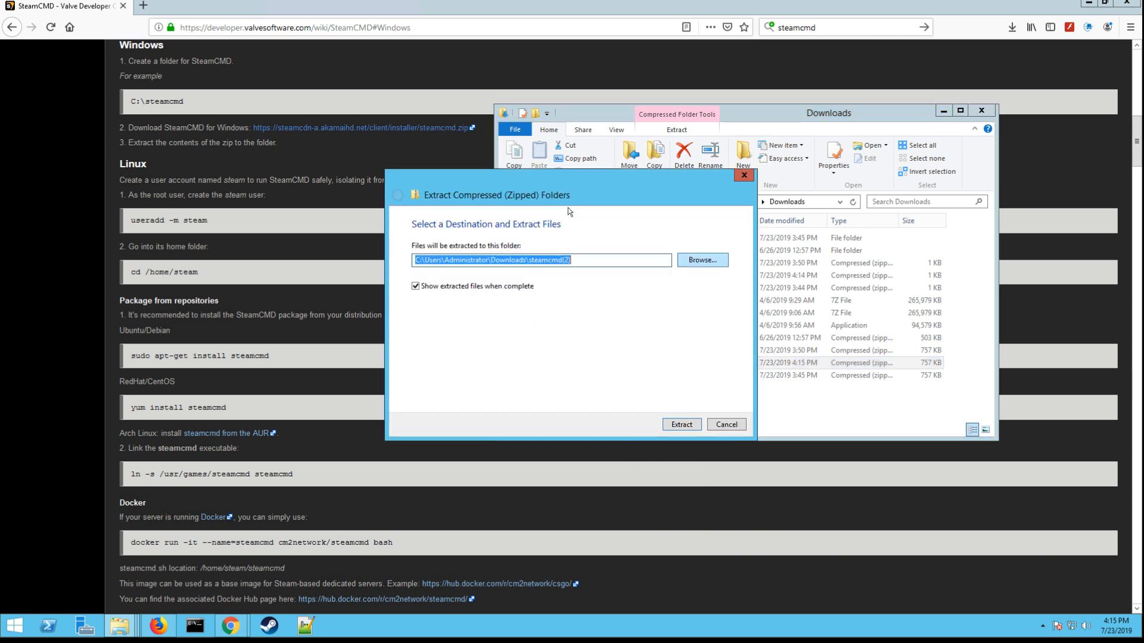
{"action": "left_click", "coordinate": [701, 260]}
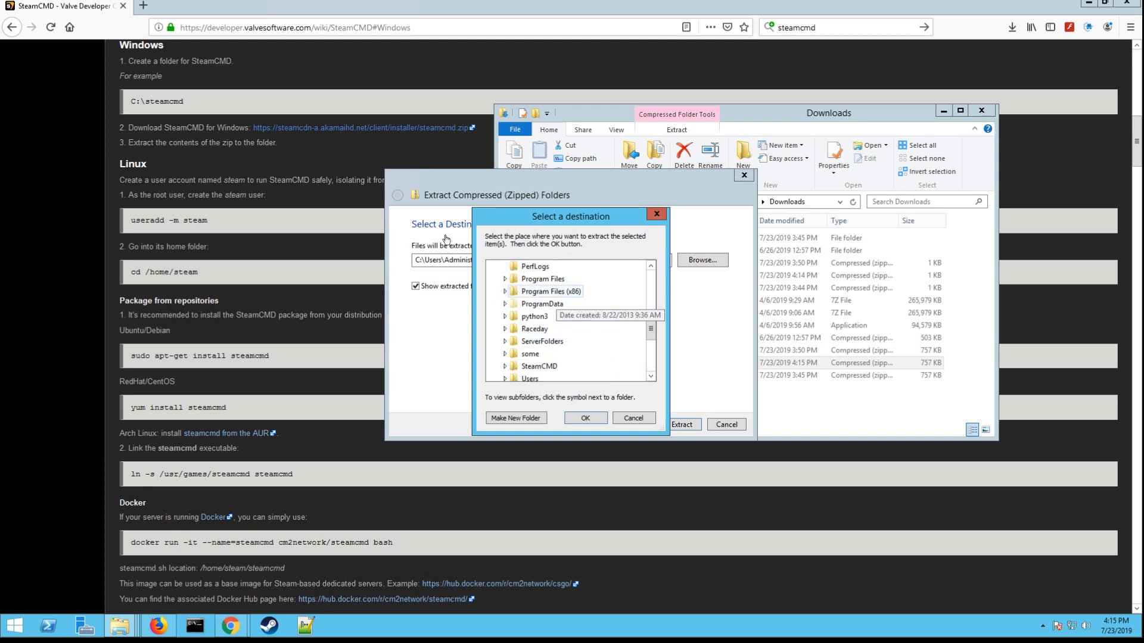
{"action": "mouse_move", "coordinate": [417, 321]}
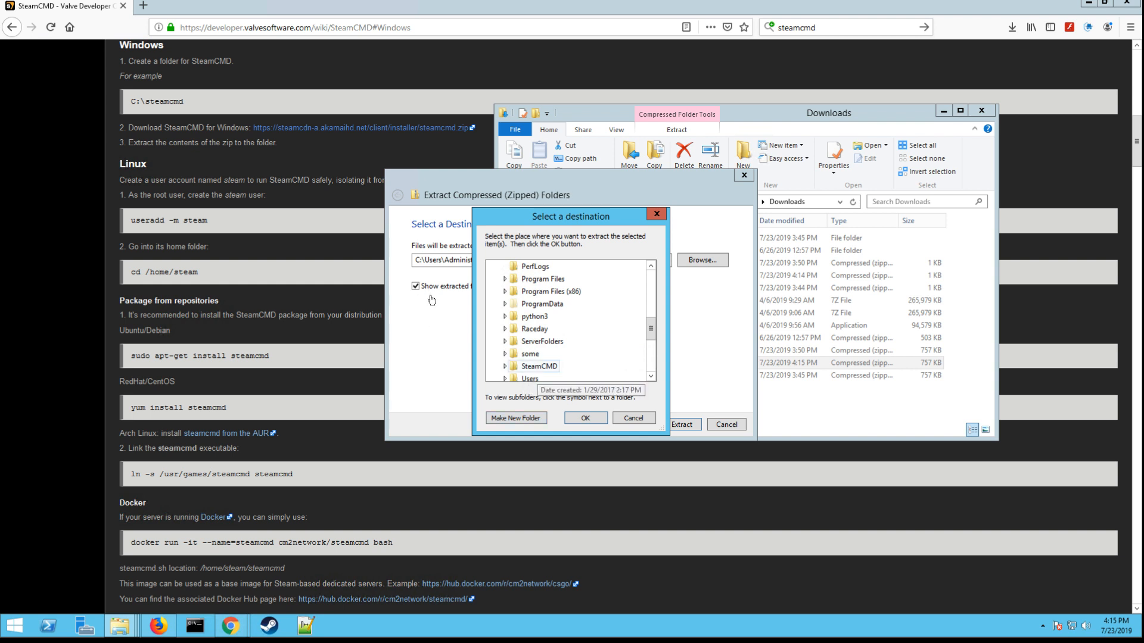
{"action": "left_click", "coordinate": [539, 365]}
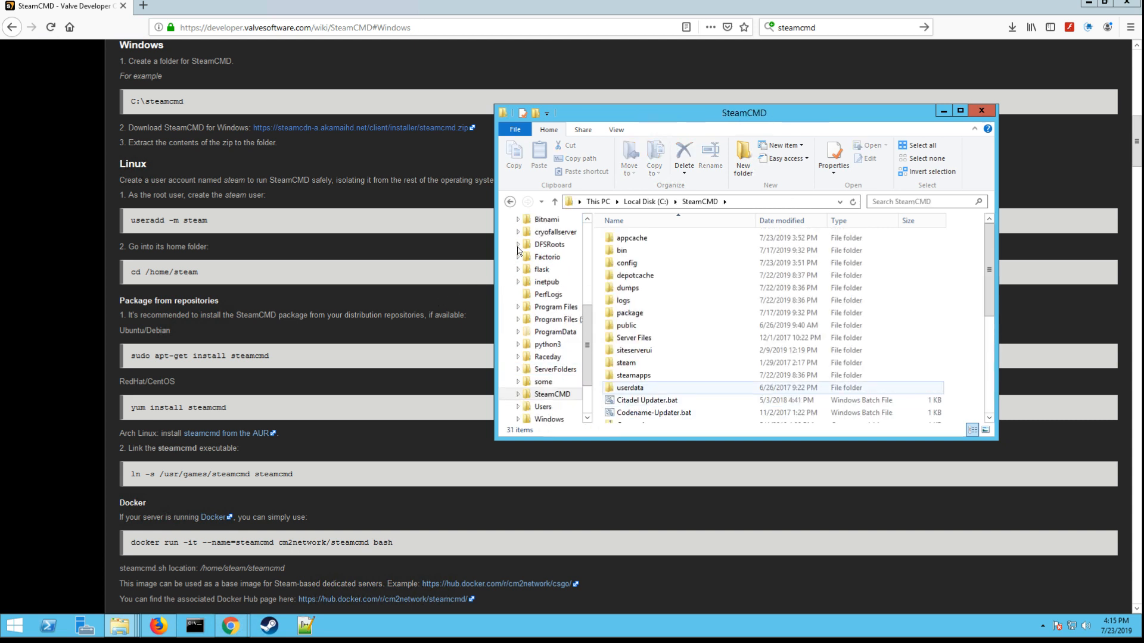
Move the desktop Conan-Server-Updater.bat into C:\SteamCMD, replacing the existing file
{"action": "scroll", "scroll_direction": "down", "scroll_amount": 3}
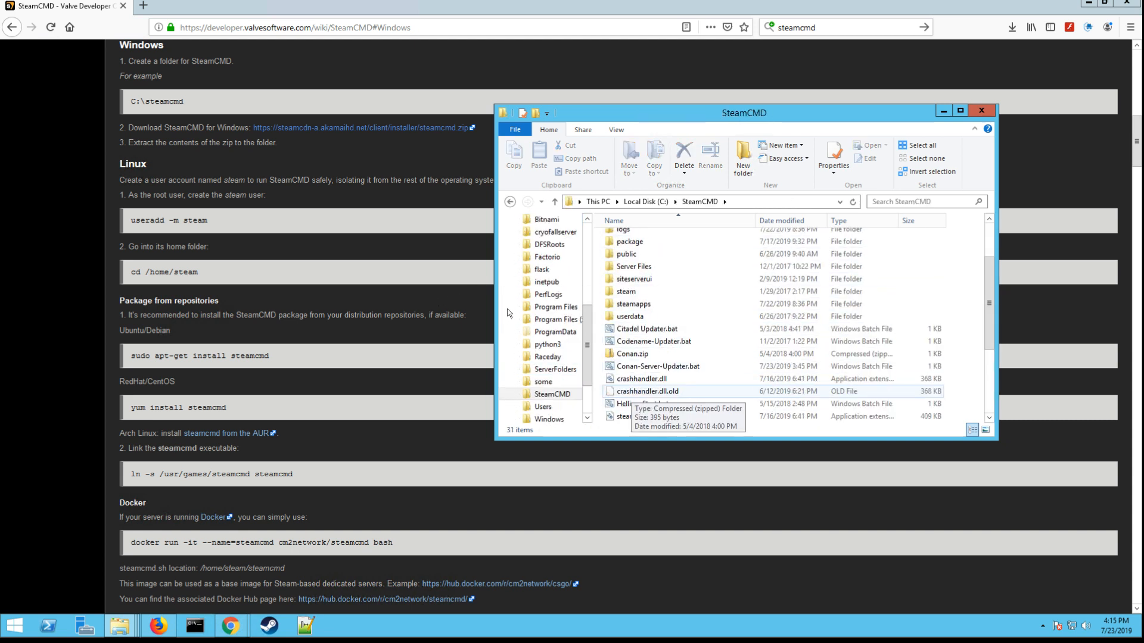
{"action": "scroll", "scroll_direction": "down", "scroll_amount": 3}
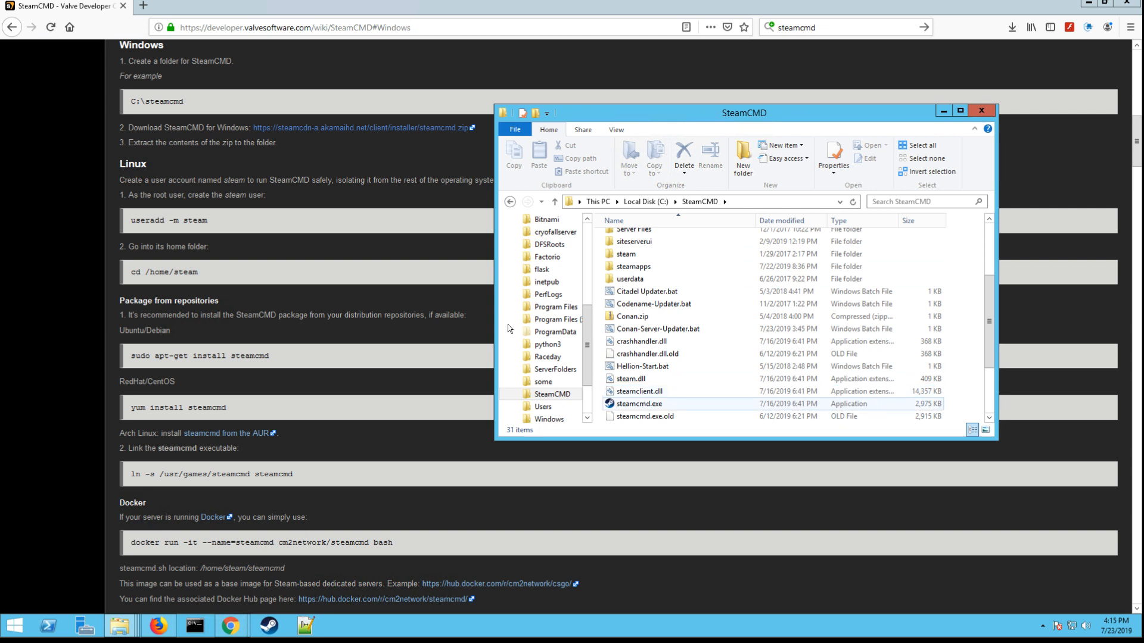
{"action": "mouse_move", "coordinate": [638, 404]}
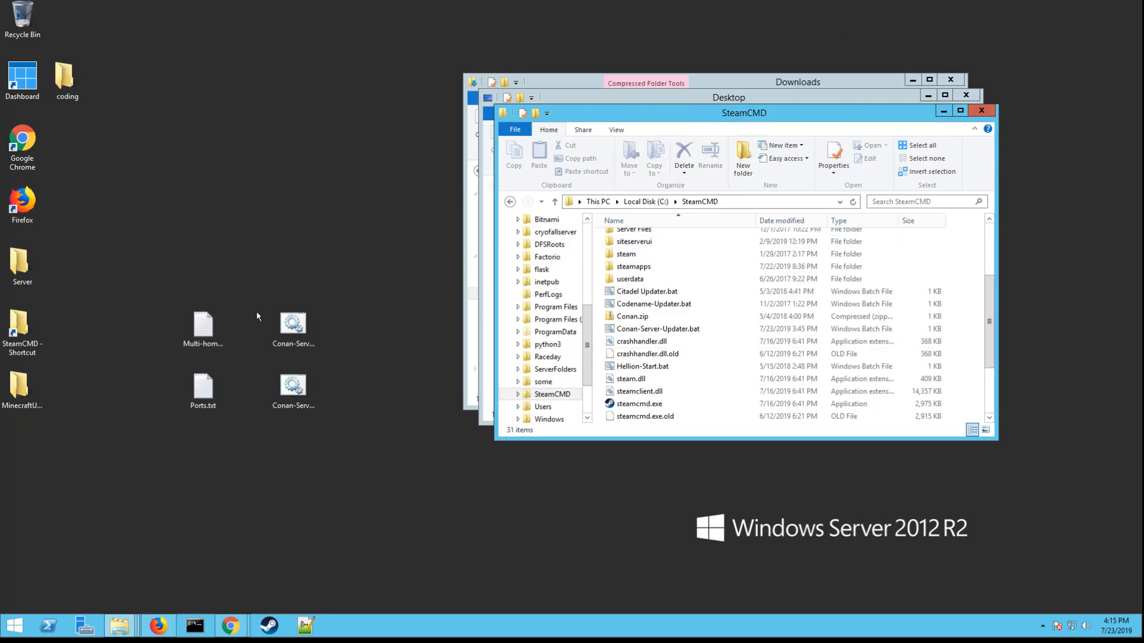
{"action": "mouse_move", "coordinate": [293, 321]}
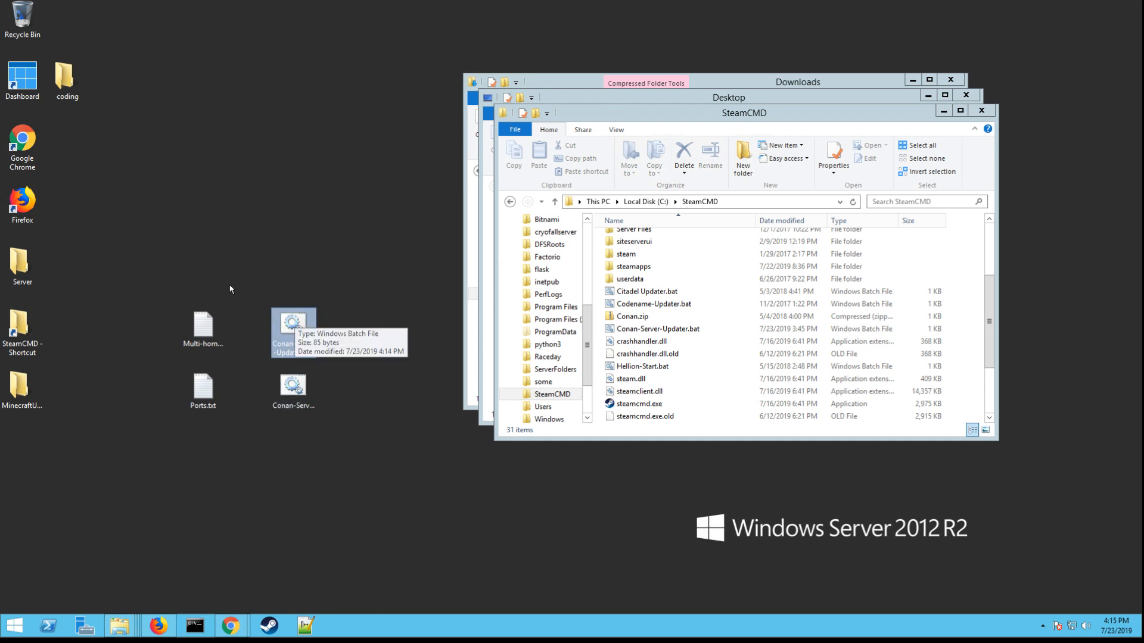
{"action": "mouse_move", "coordinate": [236, 264]}
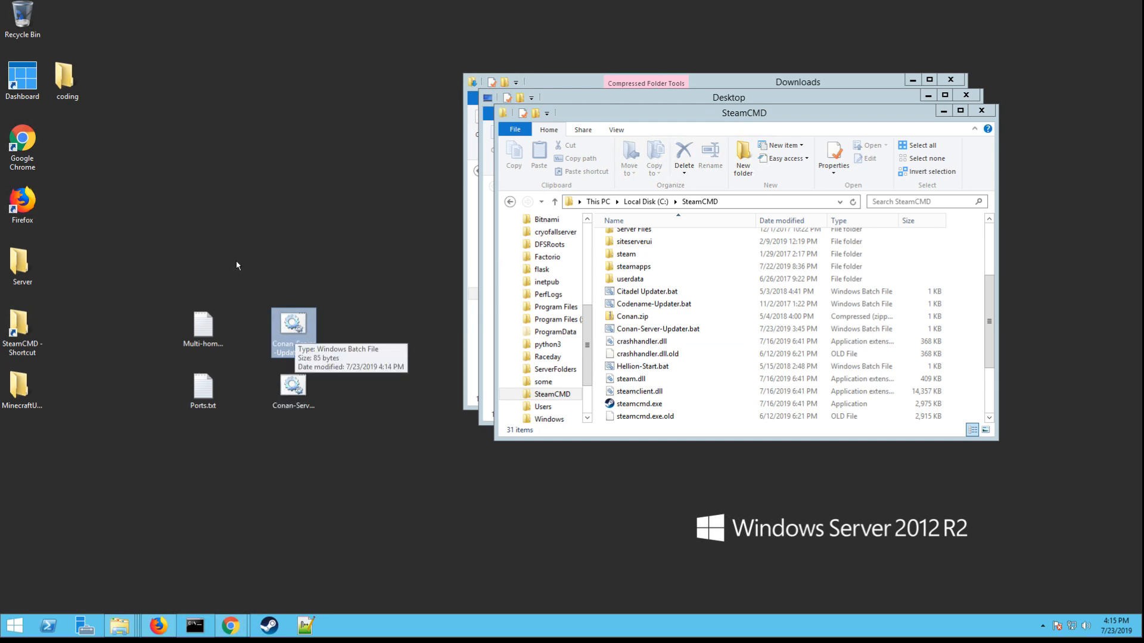
{"action": "right_click", "coordinate": [293, 328]}
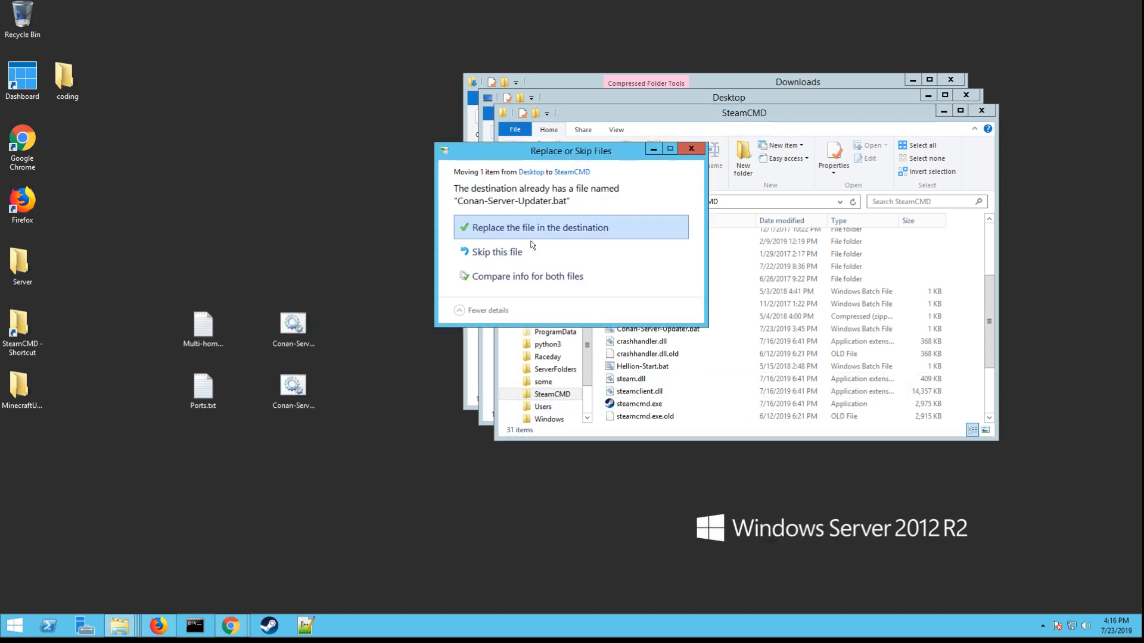
{"action": "left_click", "coordinate": [539, 227]}
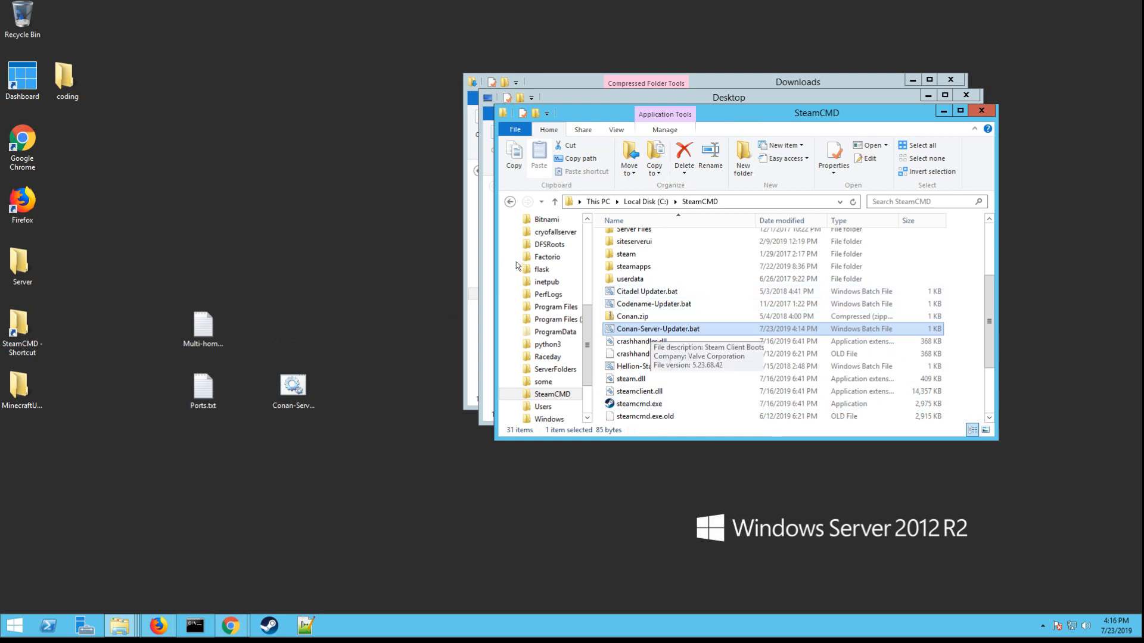
{"action": "mouse_move", "coordinate": [563, 266]}
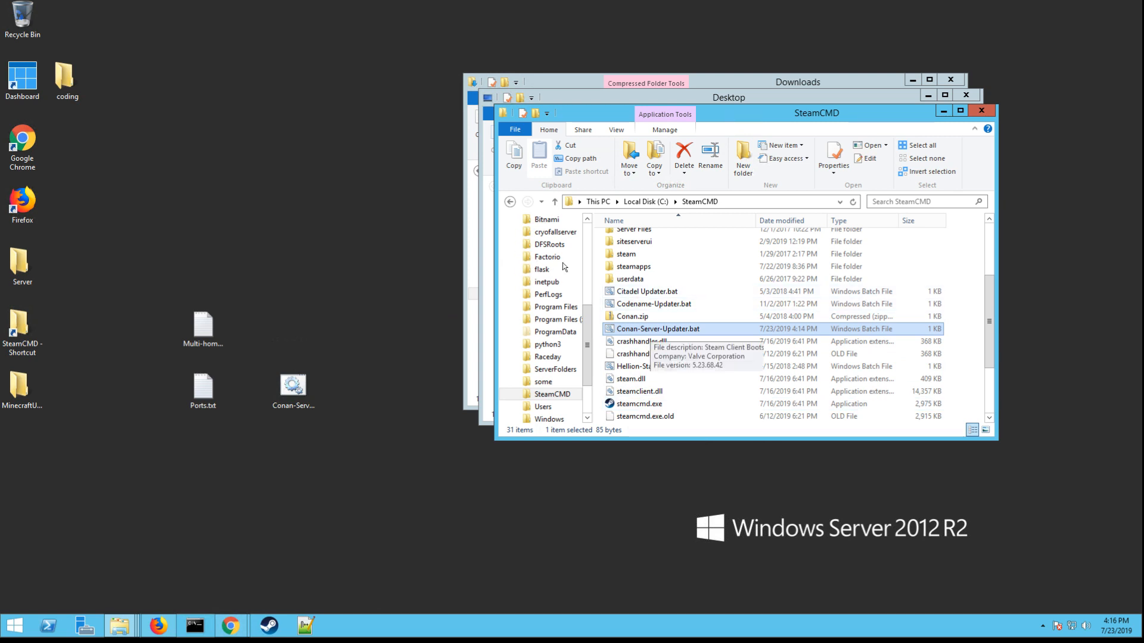
{"action": "mouse_move", "coordinate": [485, 259]}
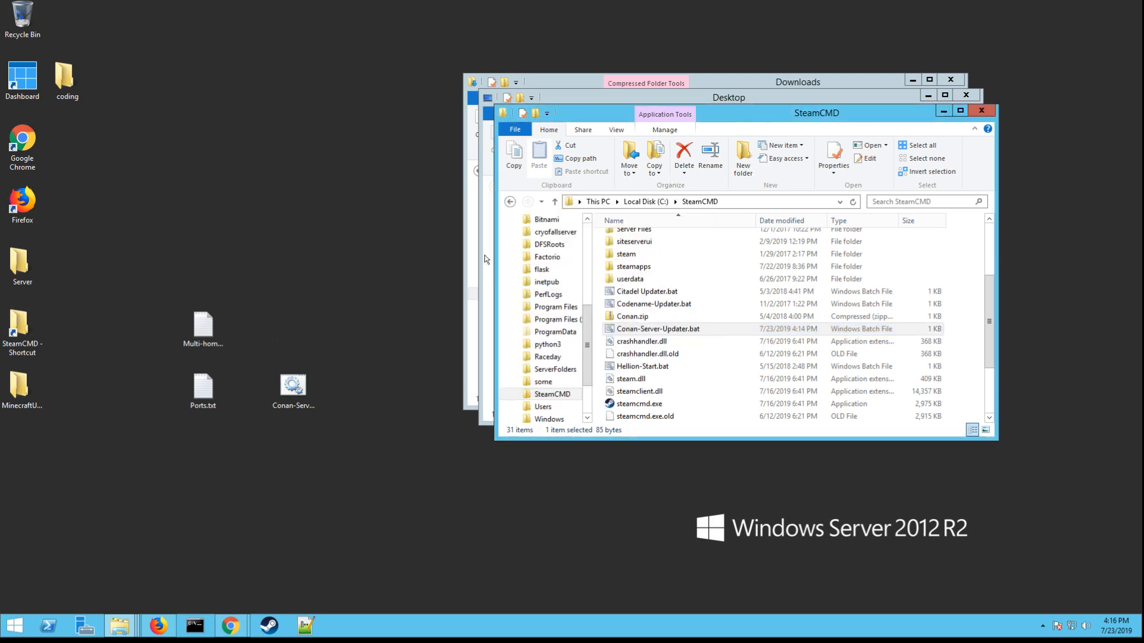
{"action": "double_click", "coordinate": [658, 328]}
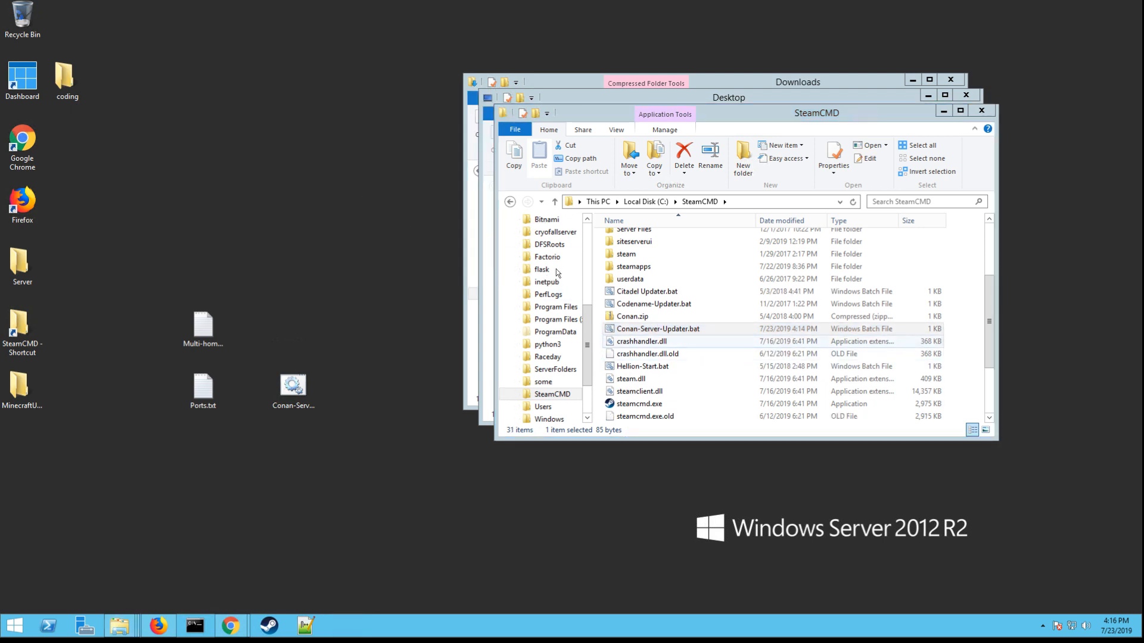
{"action": "left_click", "coordinate": [656, 328]}
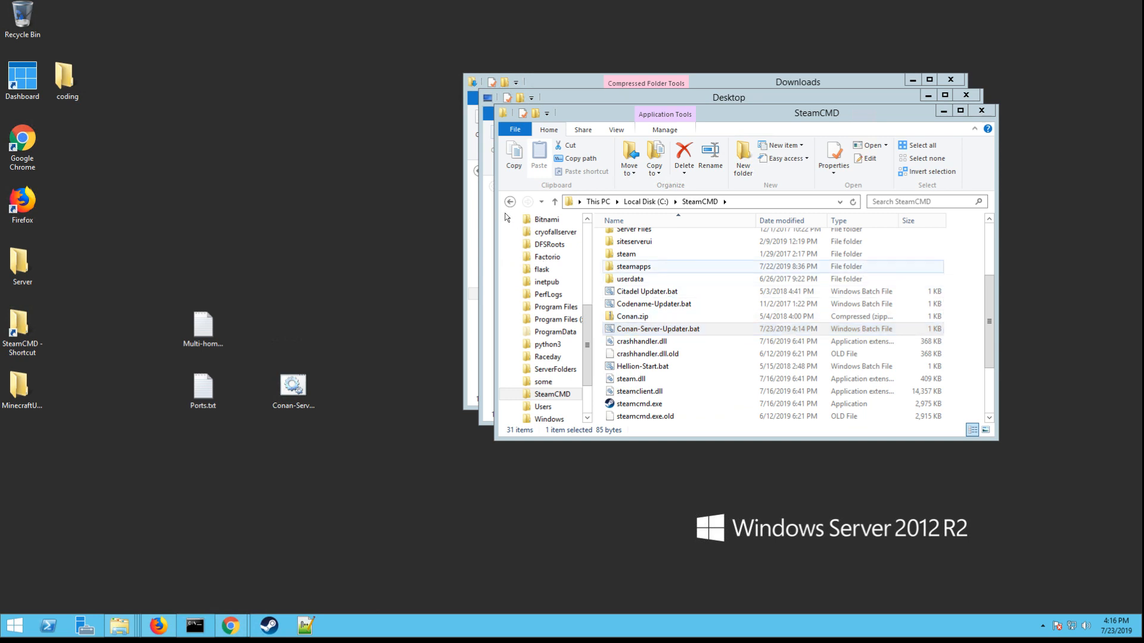
Open steamapps, common, then Conan Exiles Dedicated Server, and select the desktop Conan-Server-Start.bat
{"action": "double_click", "coordinate": [633, 267]}
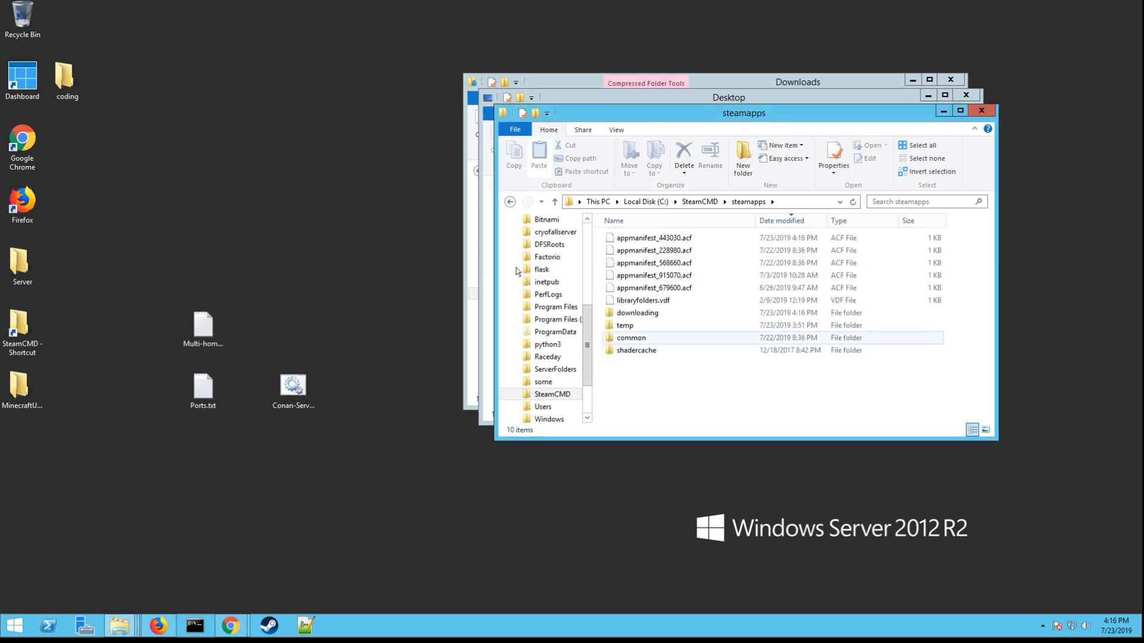
{"action": "double_click", "coordinate": [630, 337]}
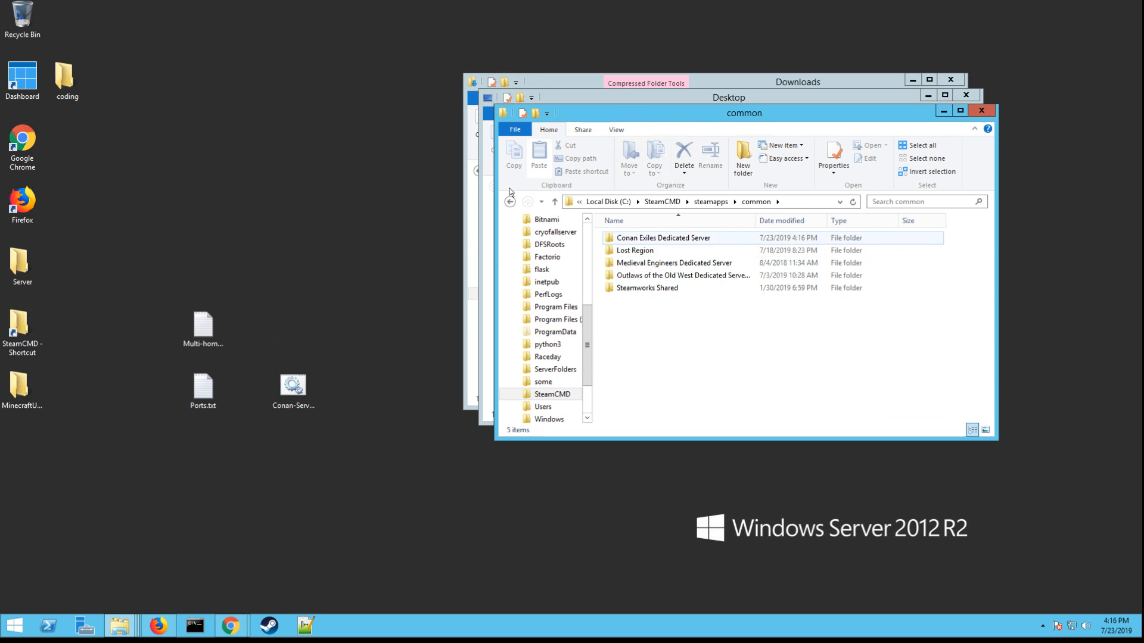
{"action": "double_click", "coordinate": [663, 237]}
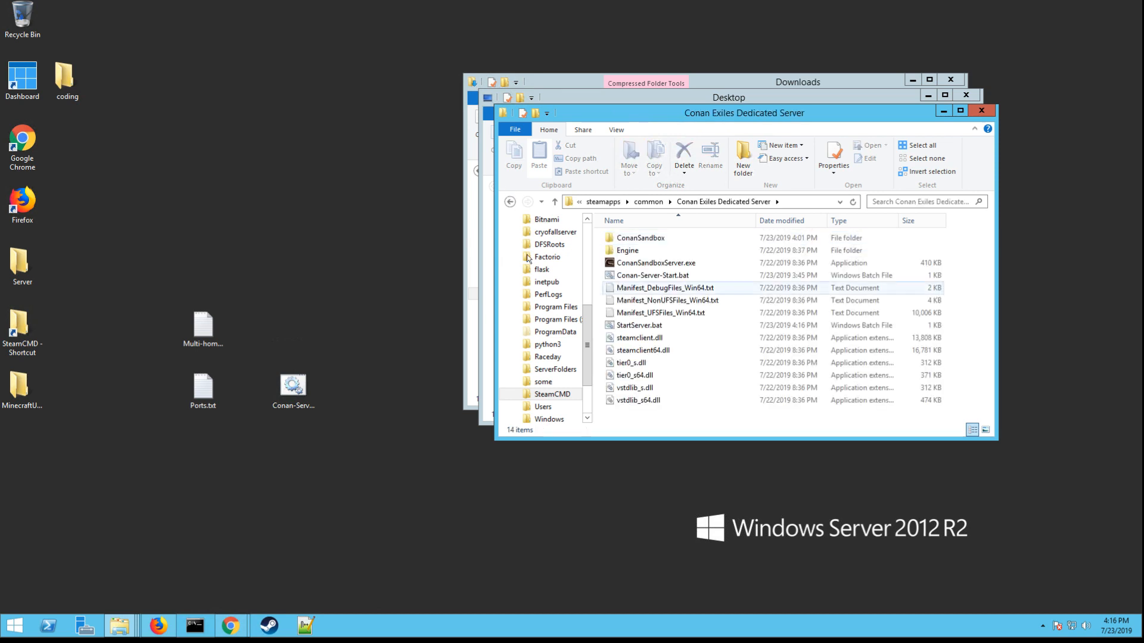
{"action": "left_click", "coordinate": [292, 387]}
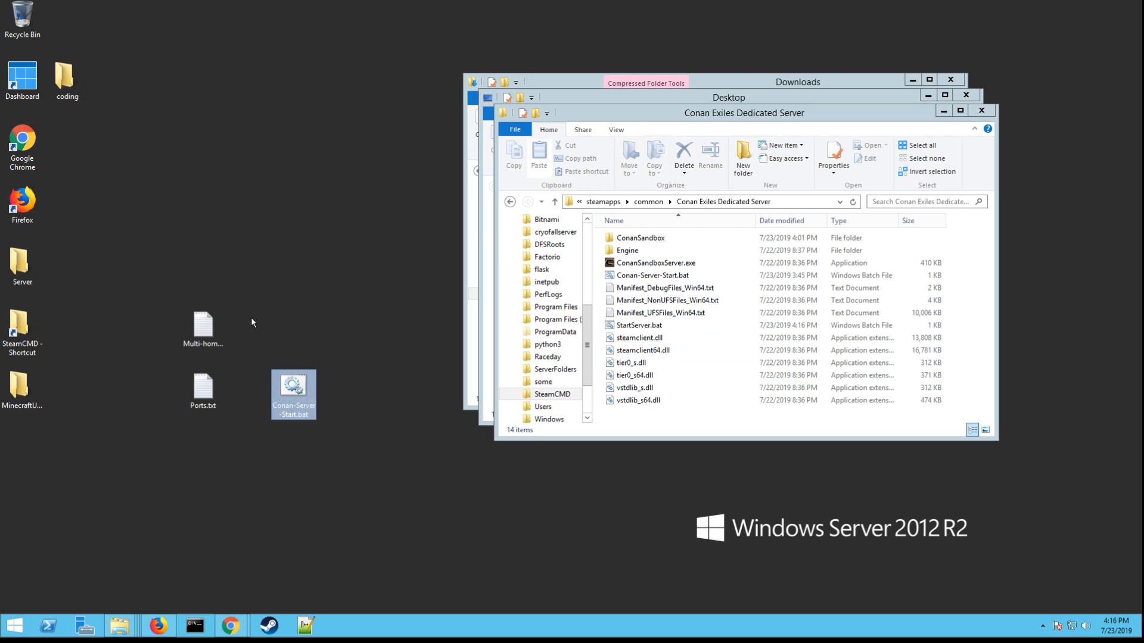
Cut Conan-Server-Start.bat from the desktop and paste it into the server folder, replacing the old copy
{"action": "right_click", "coordinate": [293, 393]}
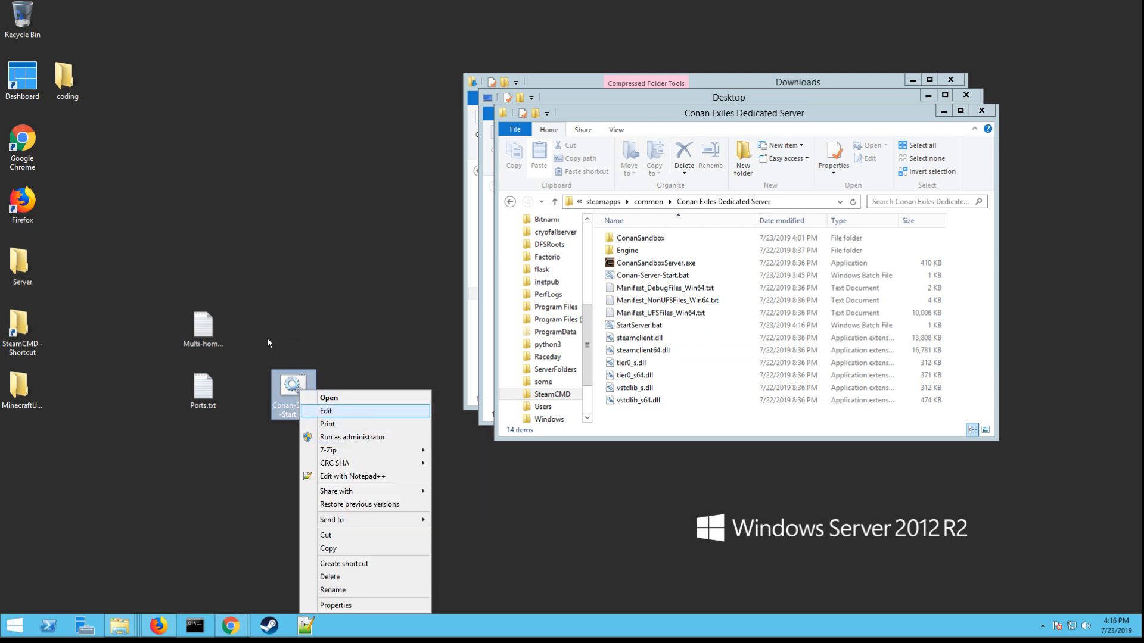
{"action": "left_click", "coordinate": [252, 319]}
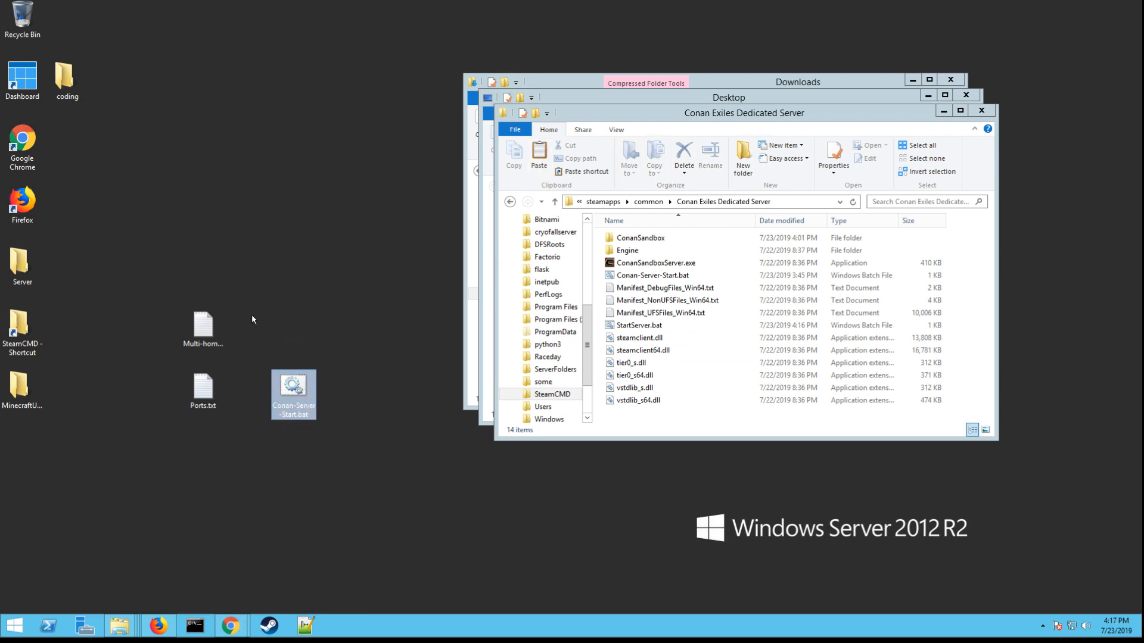
{"action": "left_click", "coordinate": [637, 400]}
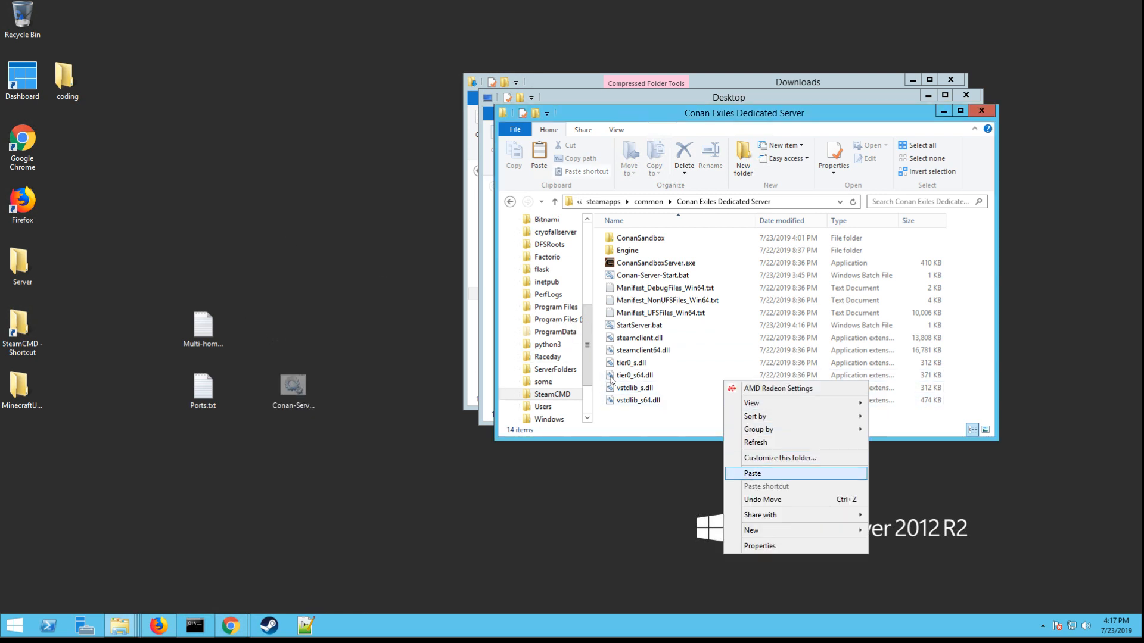
{"action": "left_click", "coordinate": [752, 472]}
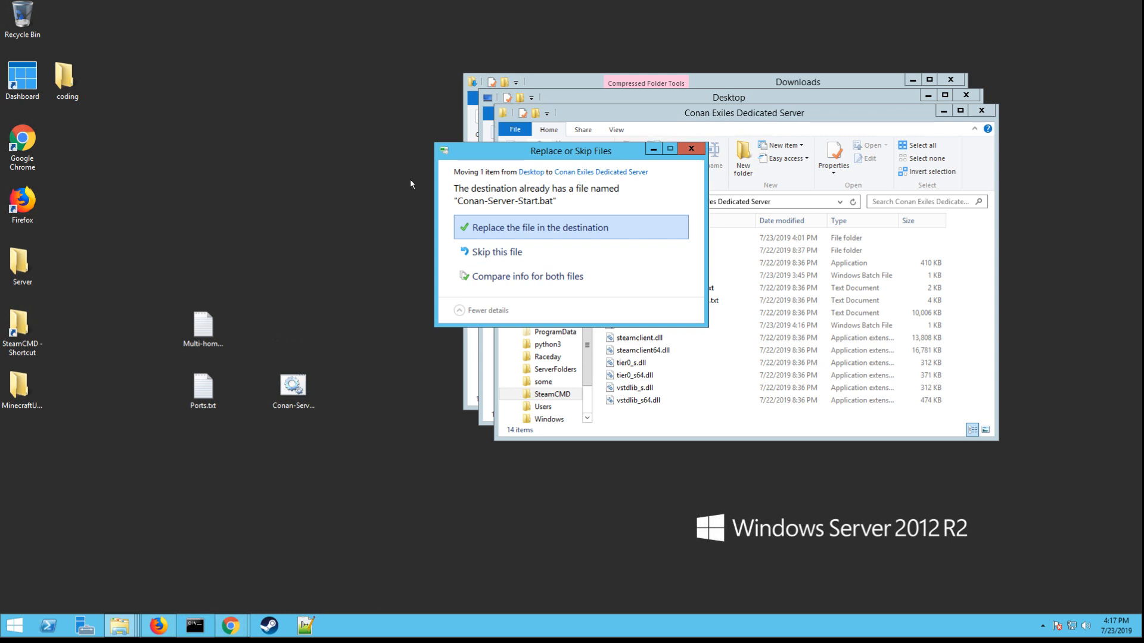
{"action": "left_click", "coordinate": [539, 227]}
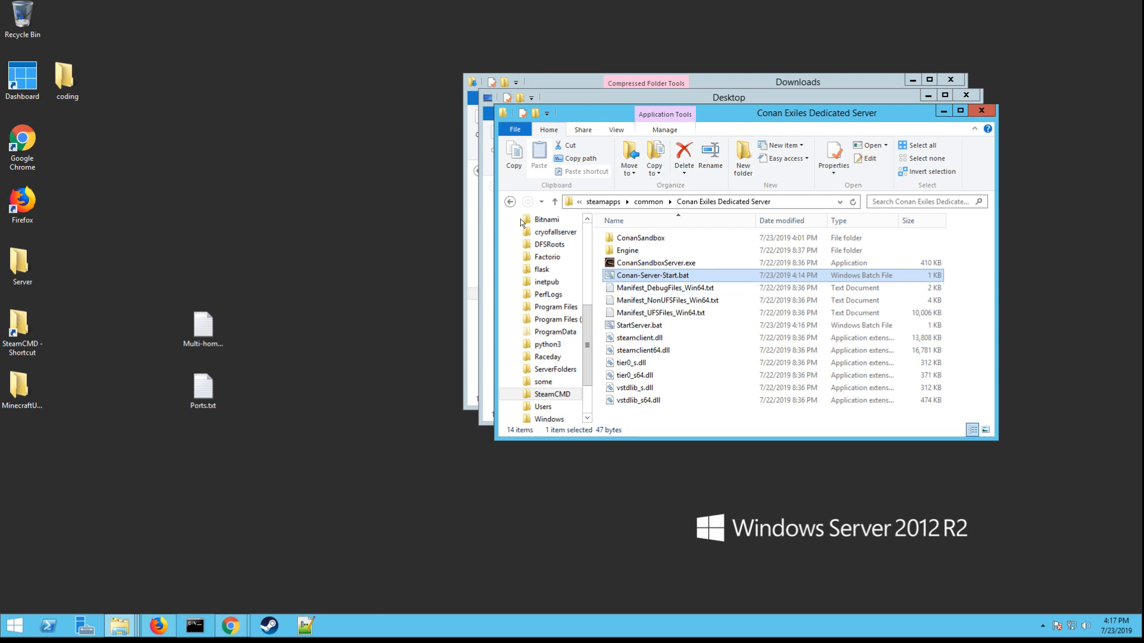
{"action": "mouse_move", "coordinate": [653, 276]}
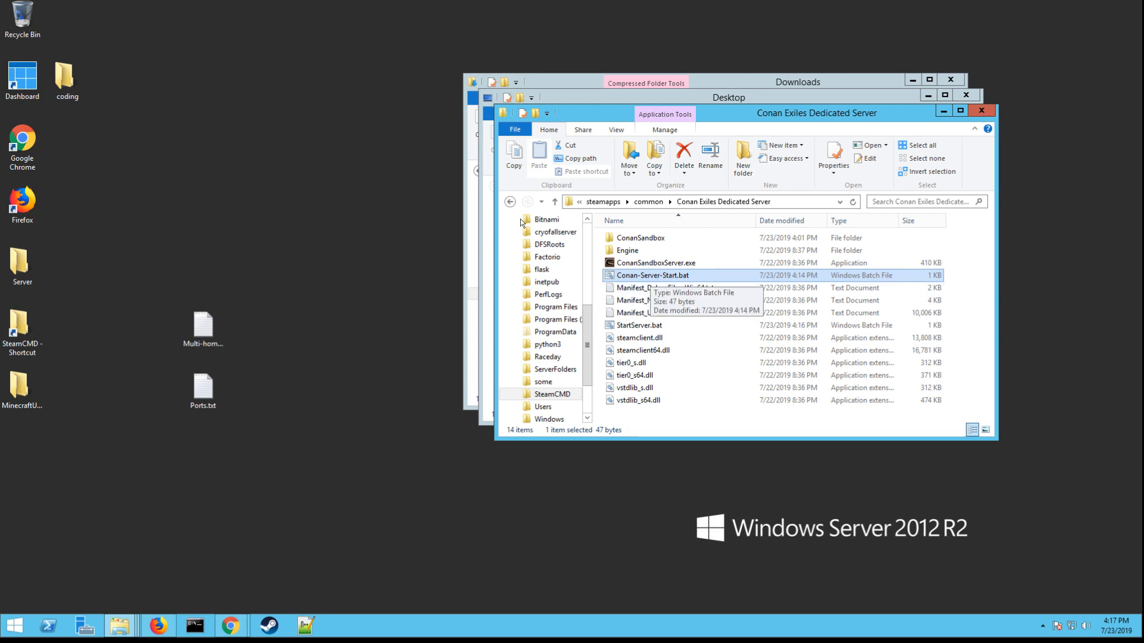
Run Conan-Server-Start.bat to launch the Mature Minded Gamers PVP server console
{"action": "double_click", "coordinate": [653, 275]}
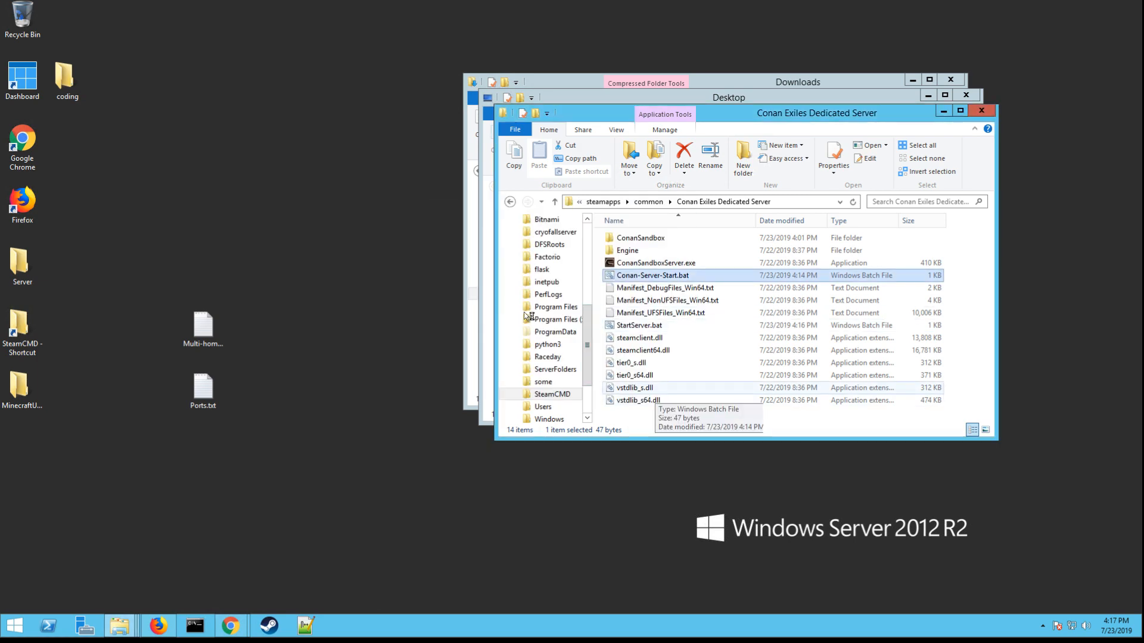
{"action": "double_click", "coordinate": [651, 275]}
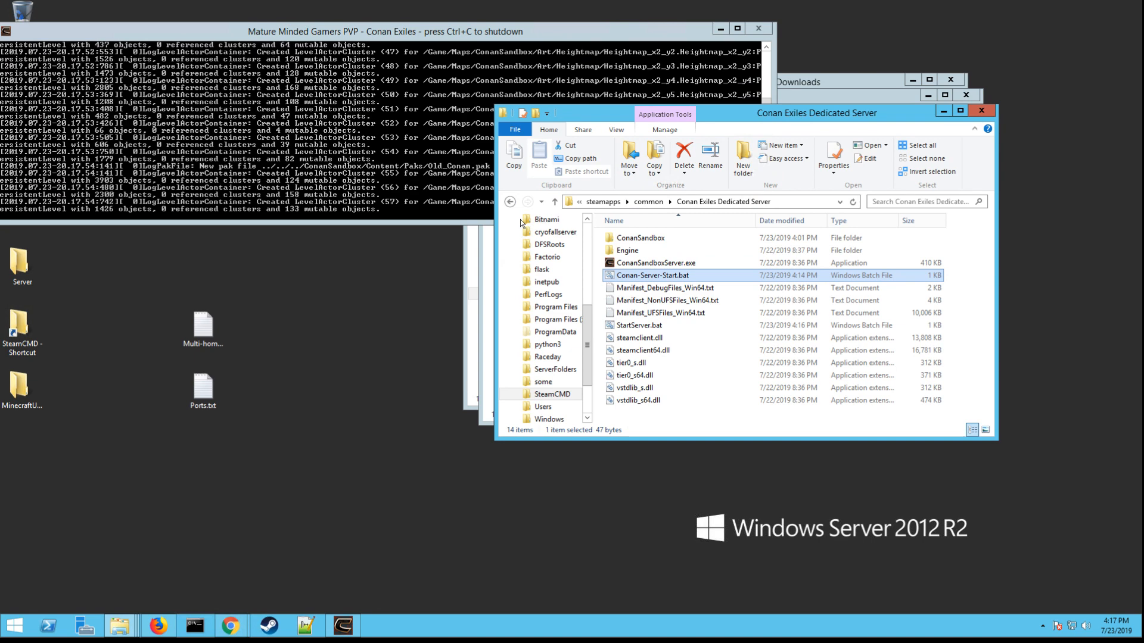
Edit Conan-Server-Start.bat, adding '-Multihome=192.168.1.101 -QueryPort=27017' from the Multi-home notes
{"action": "right_click", "coordinate": [651, 276]}
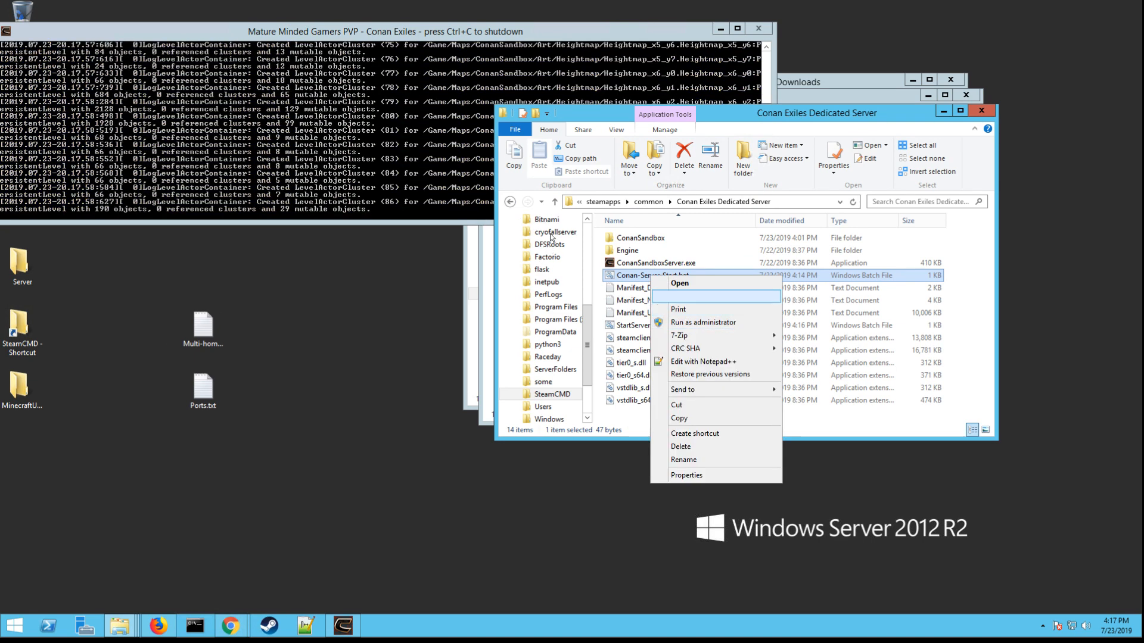
{"action": "left_click", "coordinate": [678, 283]}
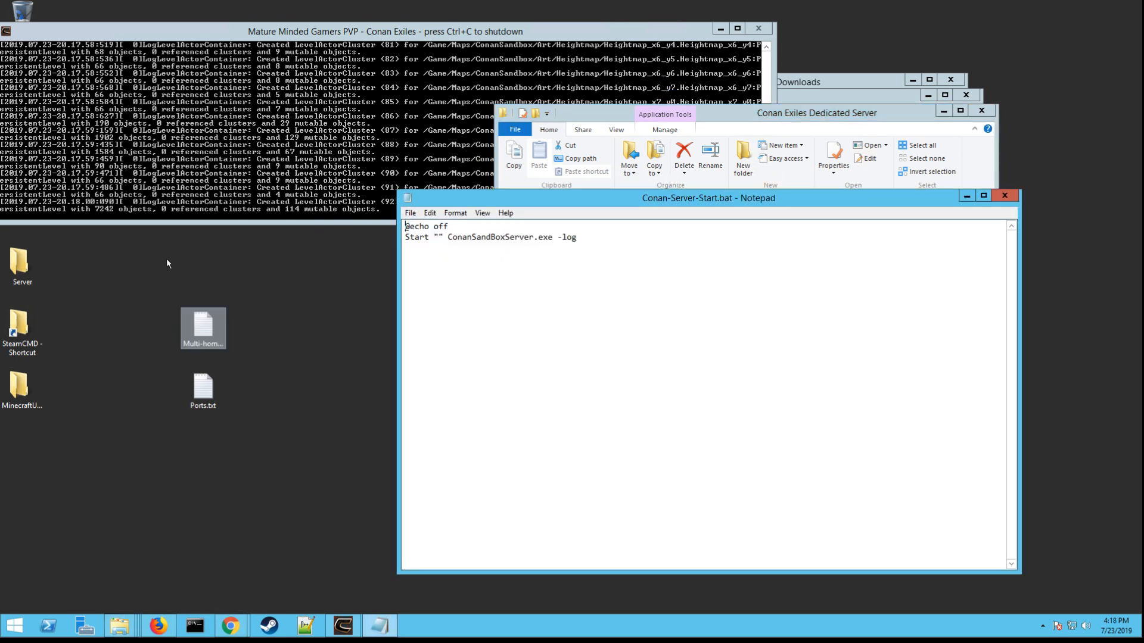
{"action": "double_click", "coordinate": [202, 328]}
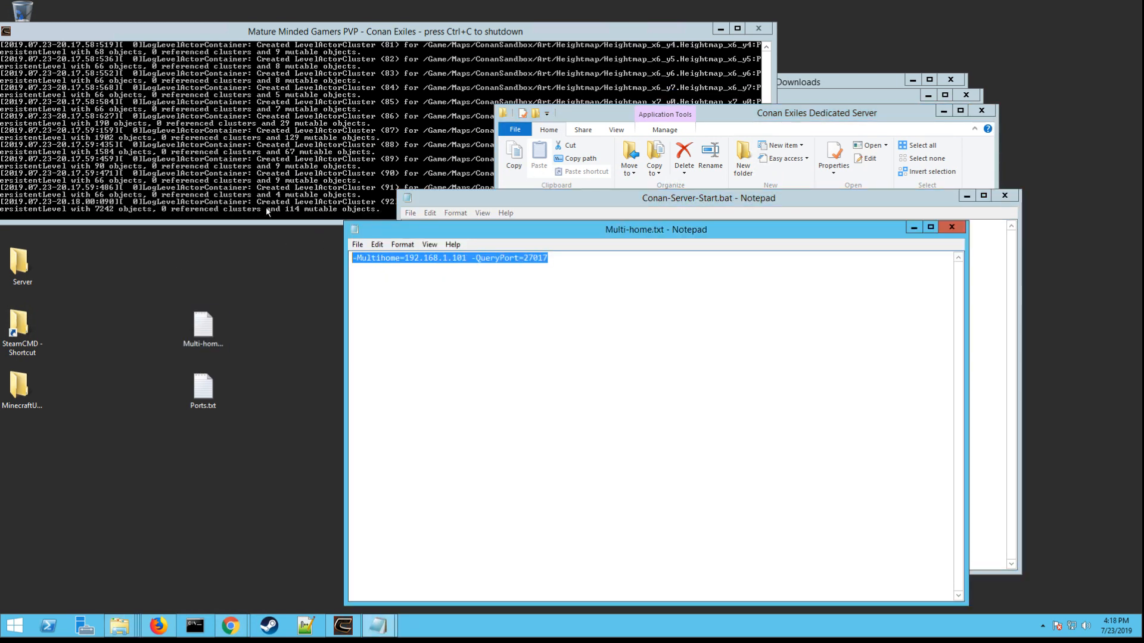
{"action": "right_click", "coordinate": [449, 257]}
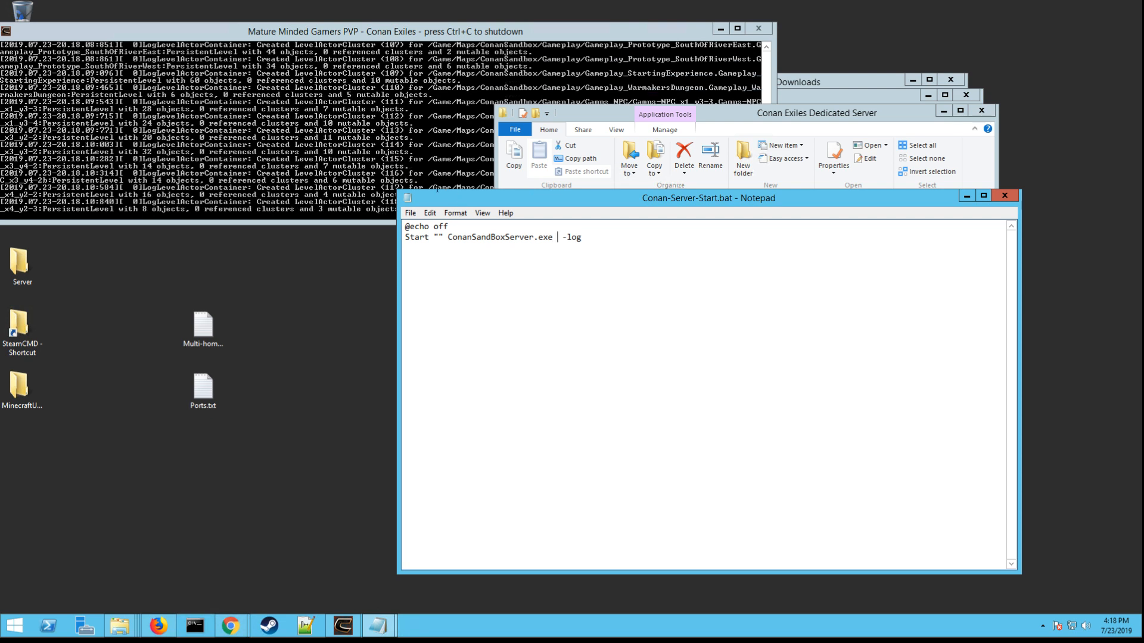
{"action": "type", "text": "-Multihome=192.168.1.101 -QueryPort=27017"}
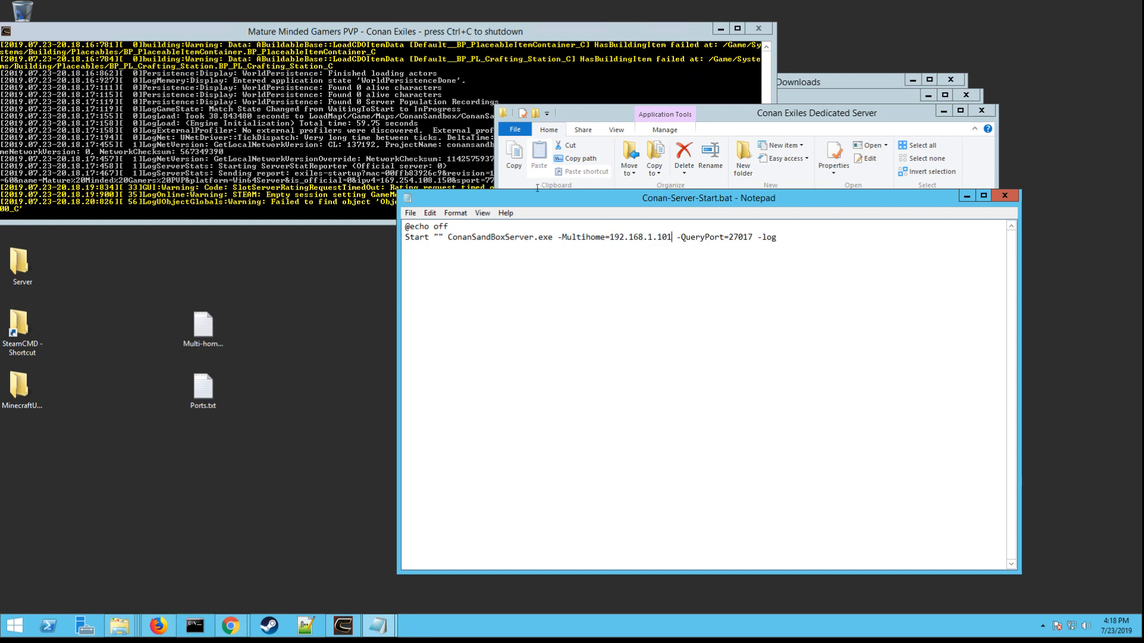
Set the QueryPort value to 27017 and open Ports.txt from the desktop
{"action": "double_click", "coordinate": [640, 237]}
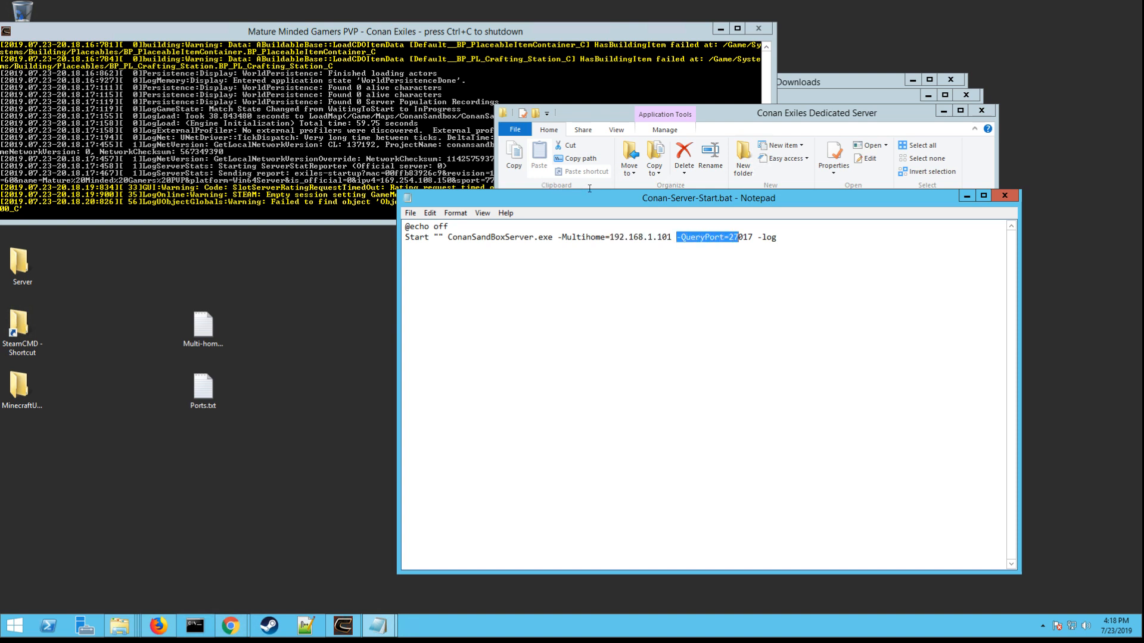
{"action": "left_click", "coordinate": [738, 237]}
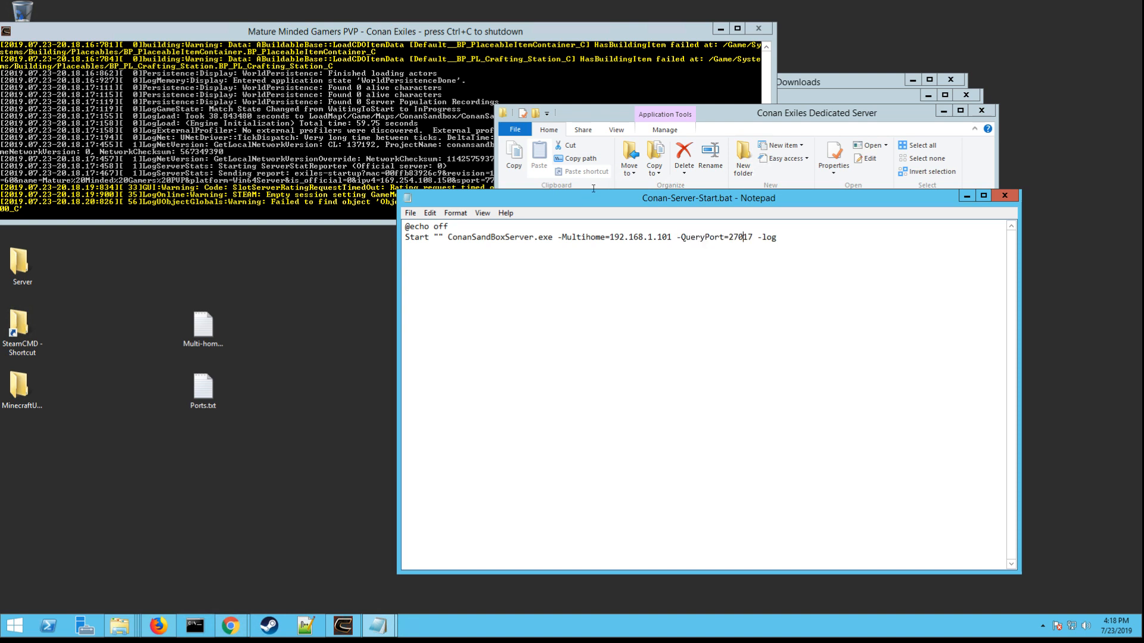
{"action": "double_click", "coordinate": [744, 237]}
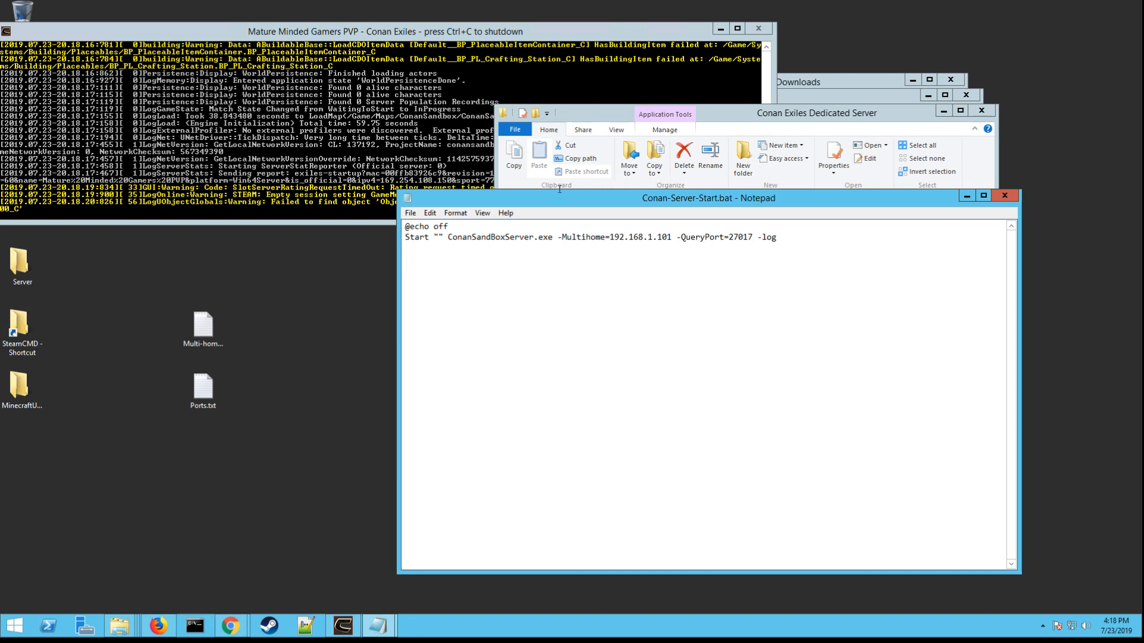
{"action": "double_click", "coordinate": [722, 237]}
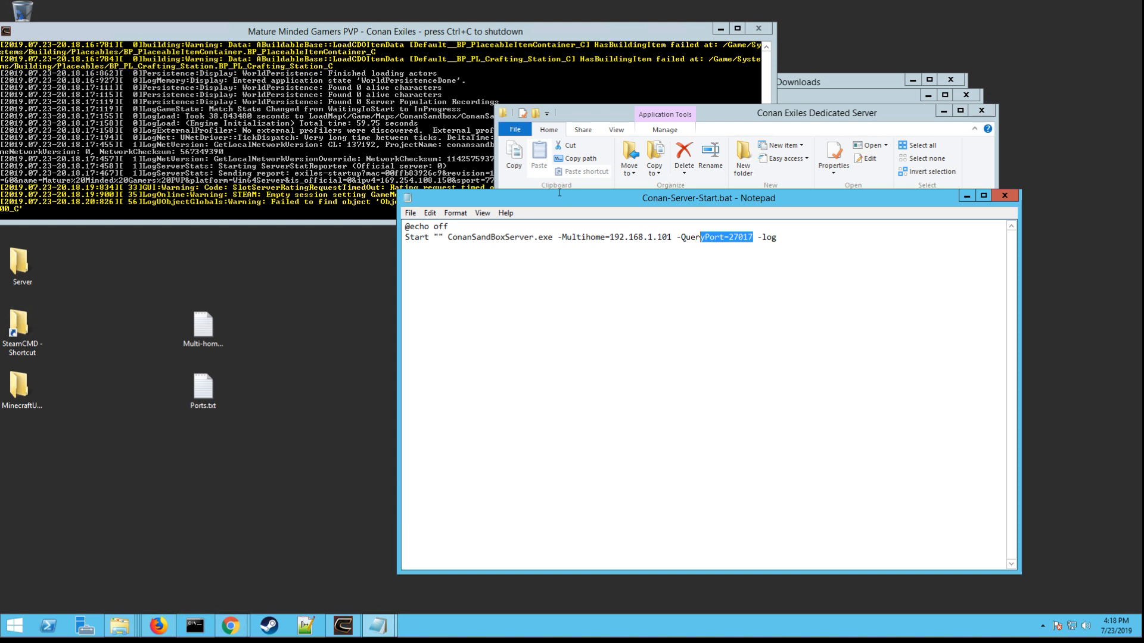
{"action": "left_click", "coordinate": [203, 383]}
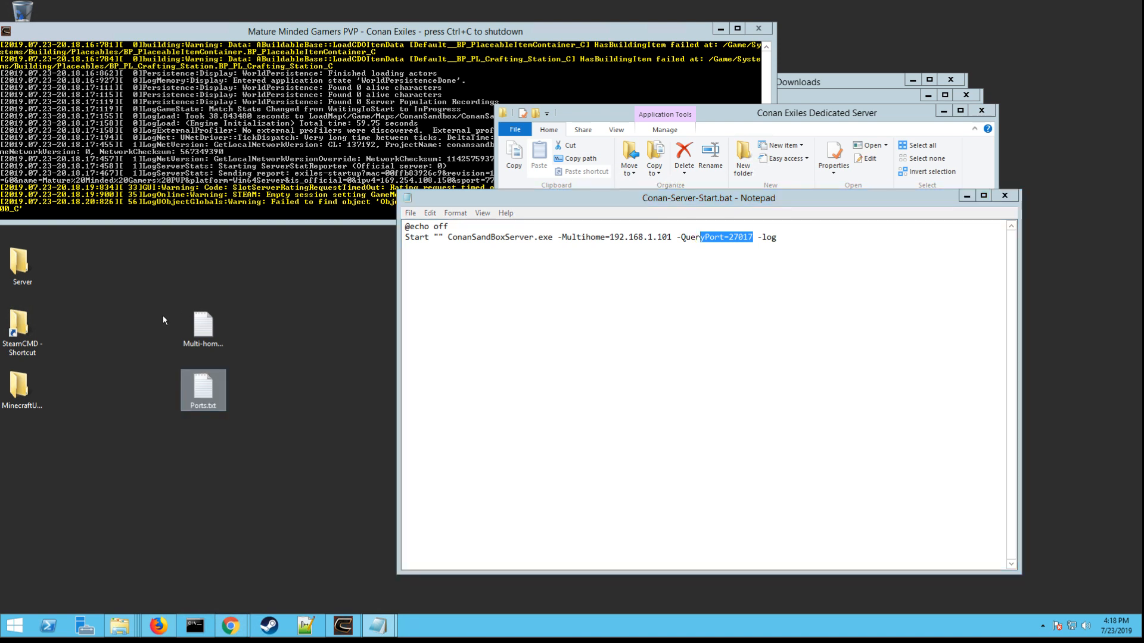
{"action": "double_click", "coordinate": [203, 390]}
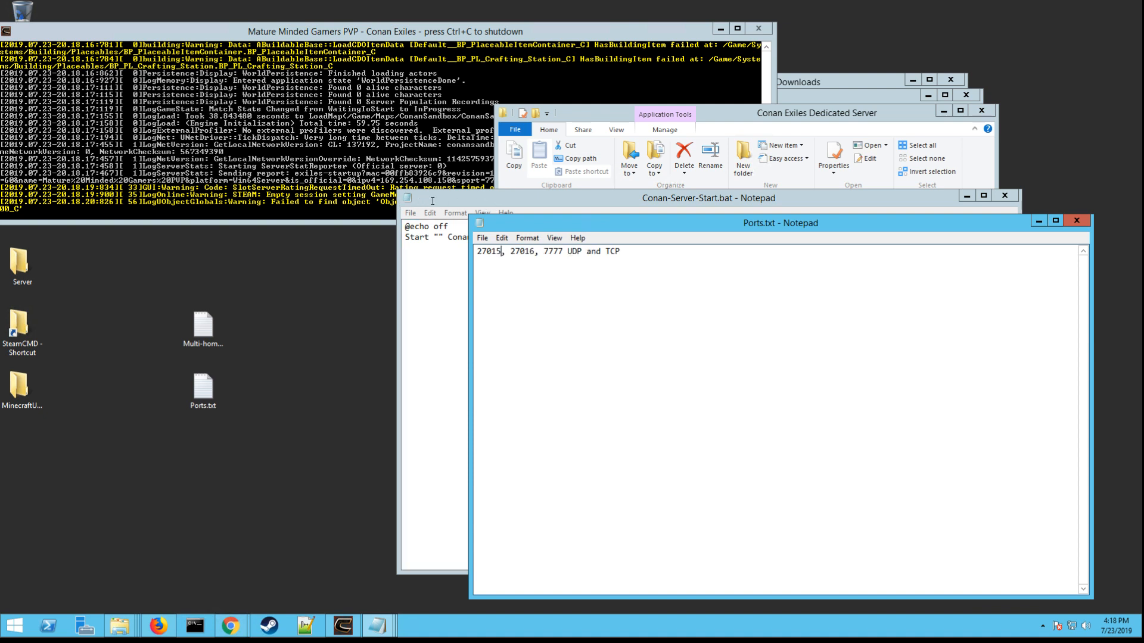
{"action": "mouse_move", "coordinate": [448, 201]}
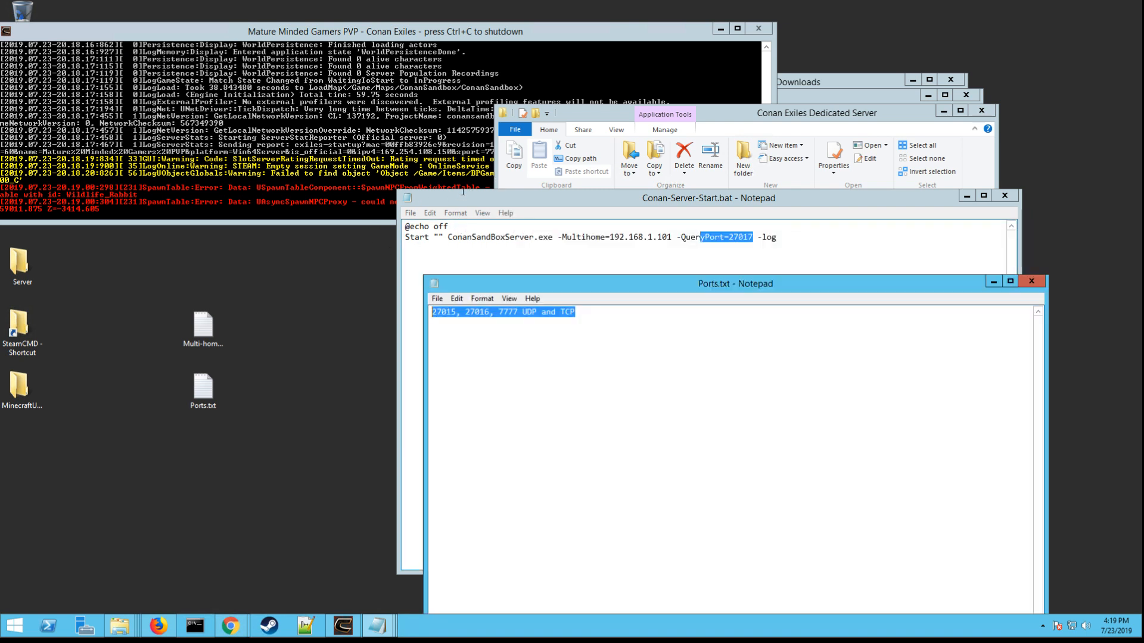
Close the Conan-Server-Start.bat Notepad window after checking the ports in Ports.txt
{"action": "left_click", "coordinate": [1031, 282]}
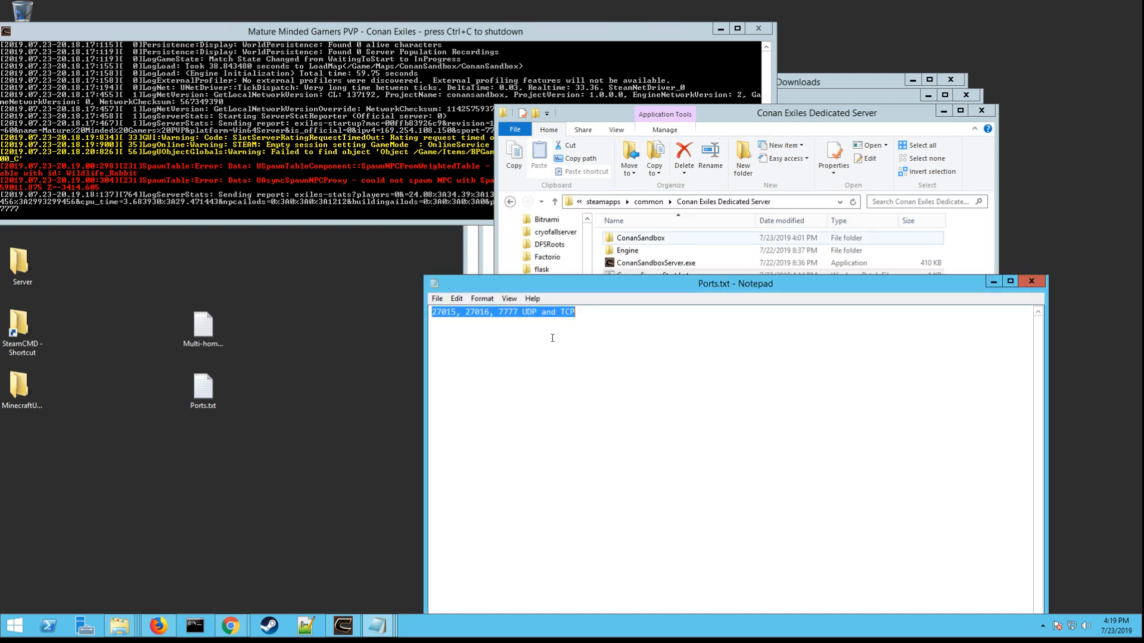
{"action": "mouse_move", "coordinate": [531, 325]}
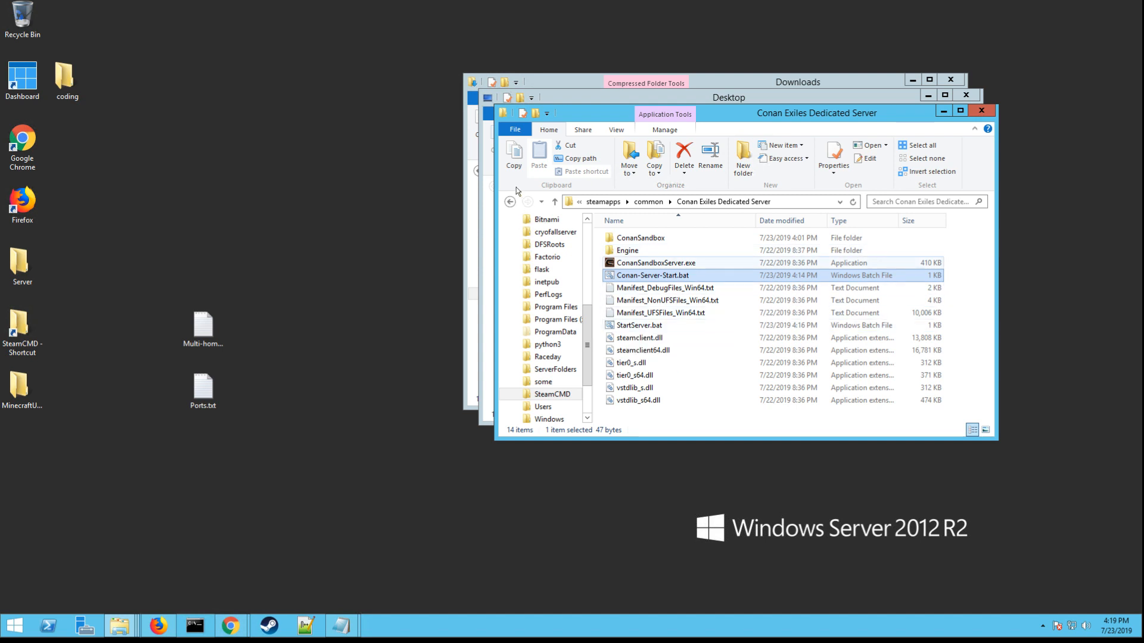
Drill into ConanSandbox\Saved\Config\WindowsServer and select Engine.ini
{"action": "left_click", "coordinate": [639, 237]}
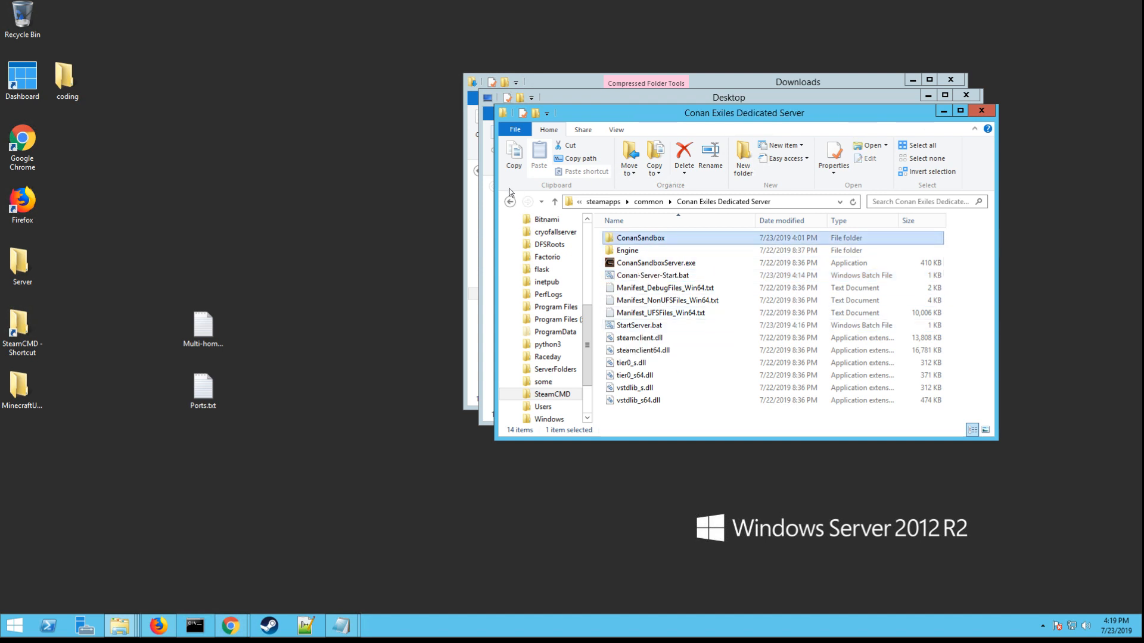
{"action": "double_click", "coordinate": [639, 237]}
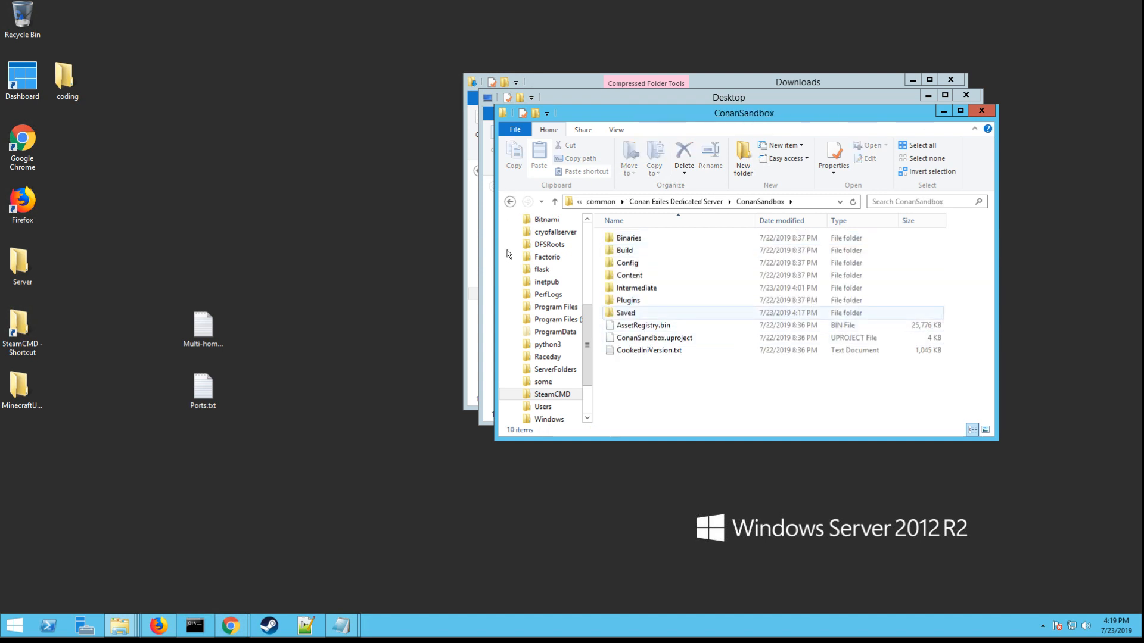
{"action": "double_click", "coordinate": [625, 312]}
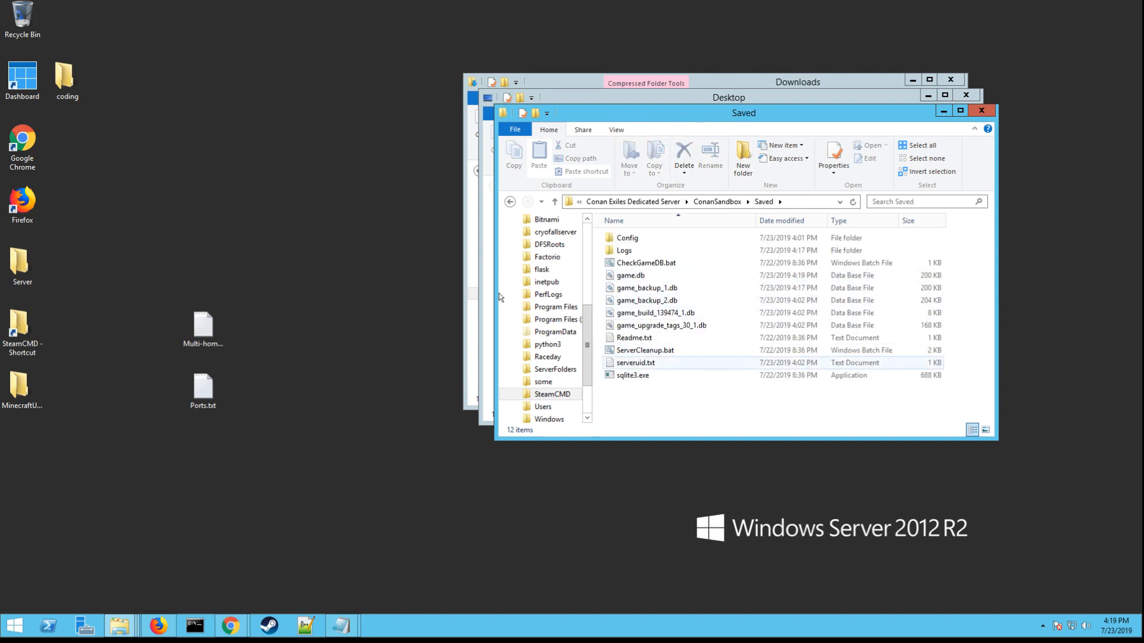
{"action": "left_click", "coordinate": [626, 238]}
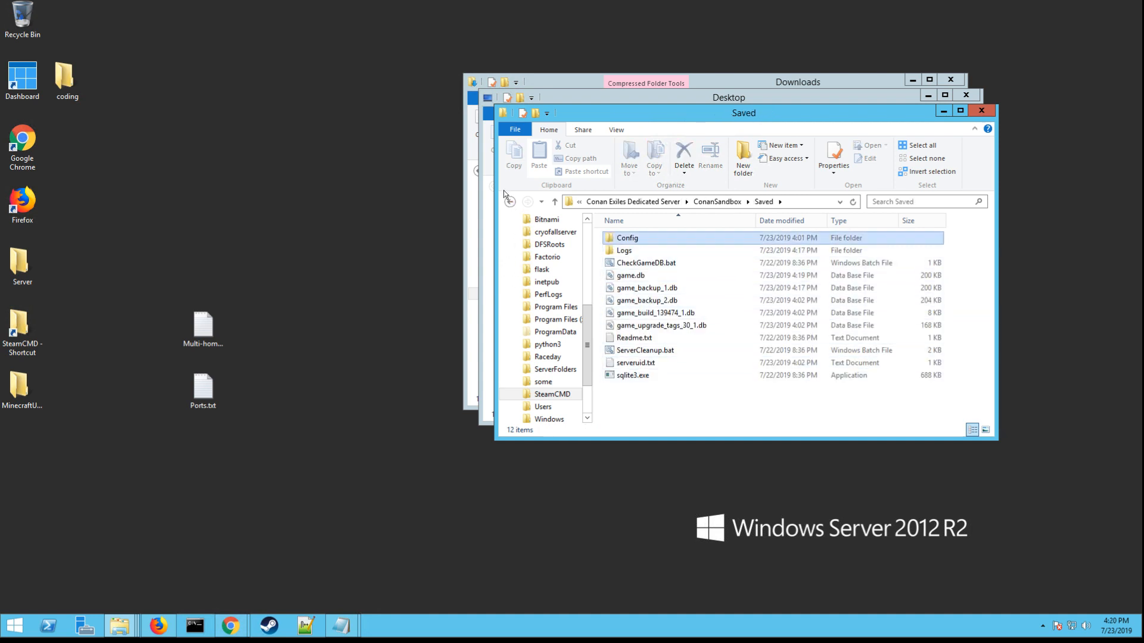
{"action": "double_click", "coordinate": [626, 238]}
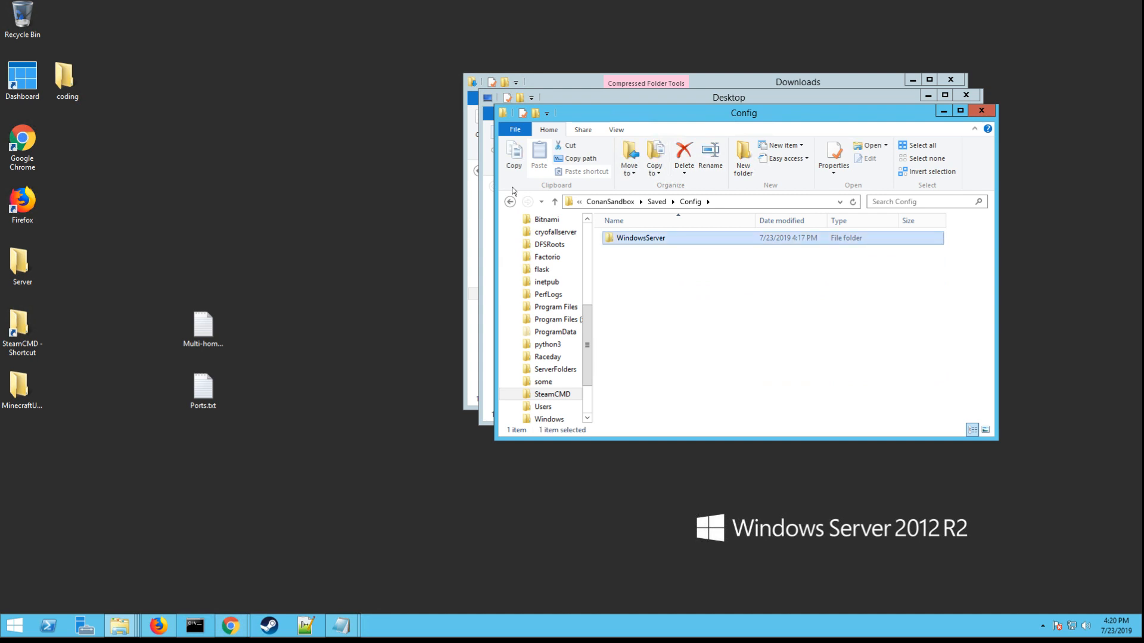
{"action": "double_click", "coordinate": [641, 238]}
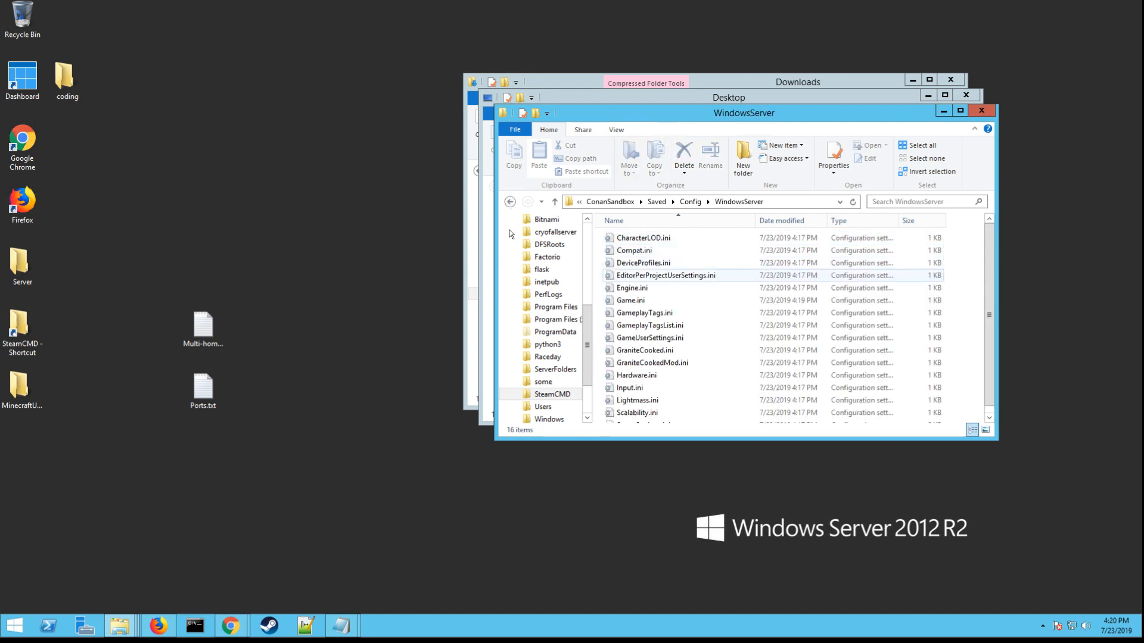
{"action": "left_click", "coordinate": [631, 287]}
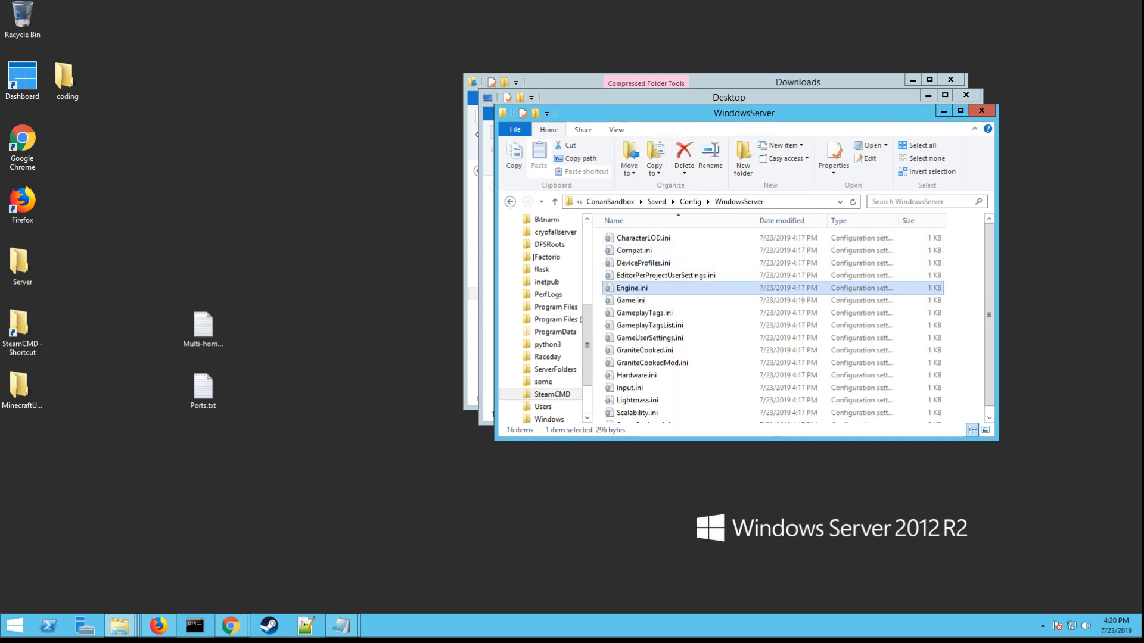
Open Engine.ini, confirm ServerName Mature Minded Gamers PVP, then close it
{"action": "double_click", "coordinate": [631, 287]}
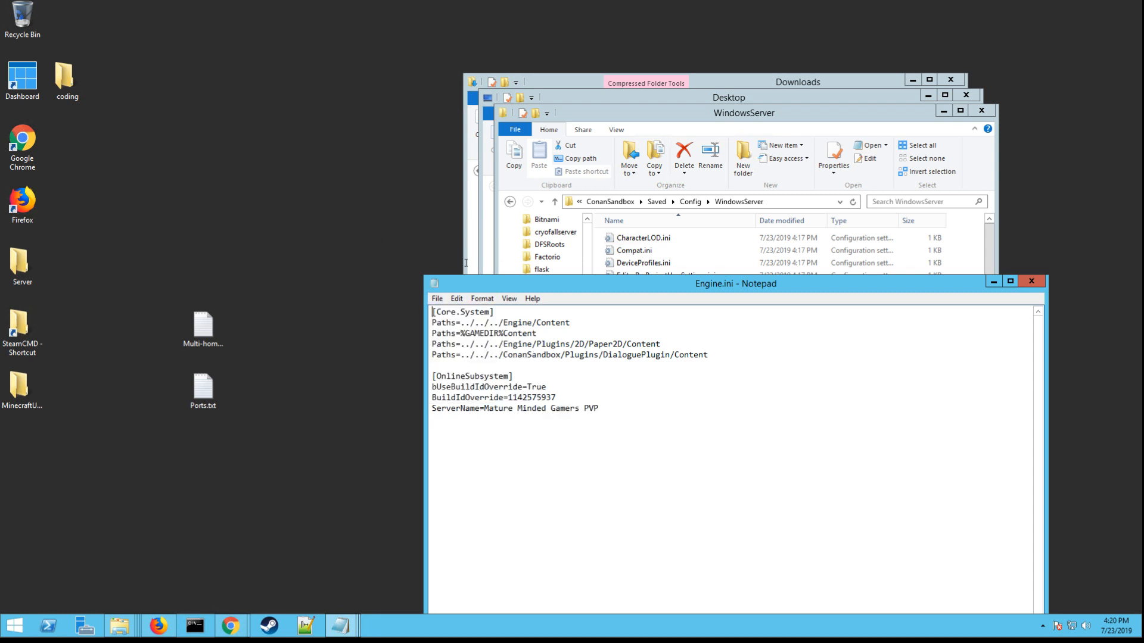
{"action": "left_click", "coordinate": [1030, 281]}
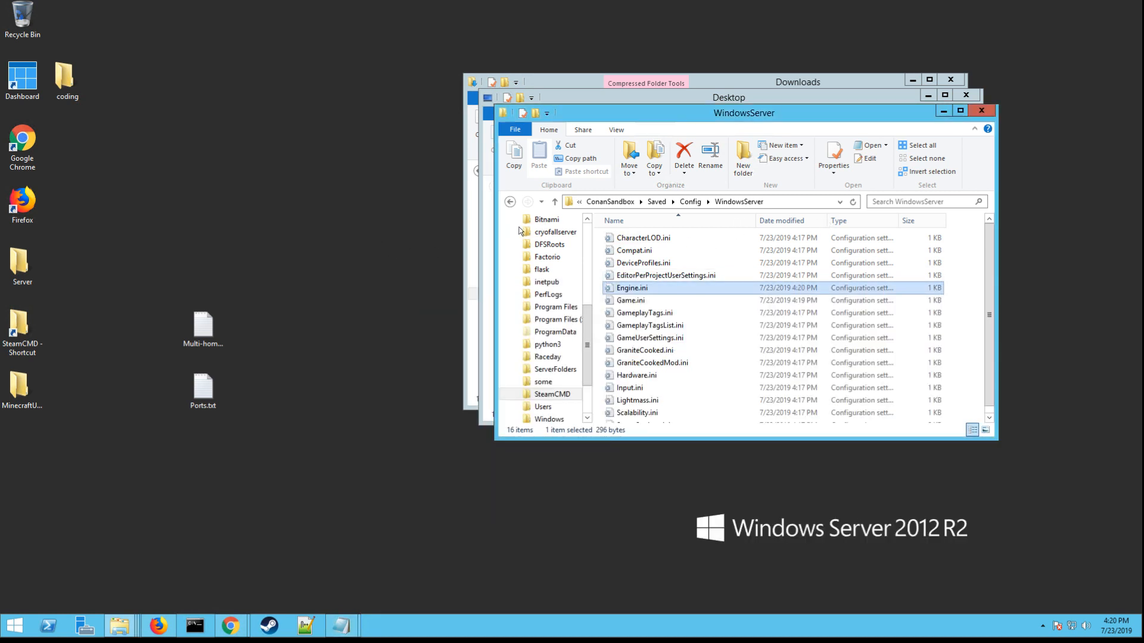
Open ServerSettings.ini, change PlayerXPKillMultiplier to 2, and scroll through the remaining settings
{"action": "scroll", "scroll_direction": "down", "scroll_amount": 3}
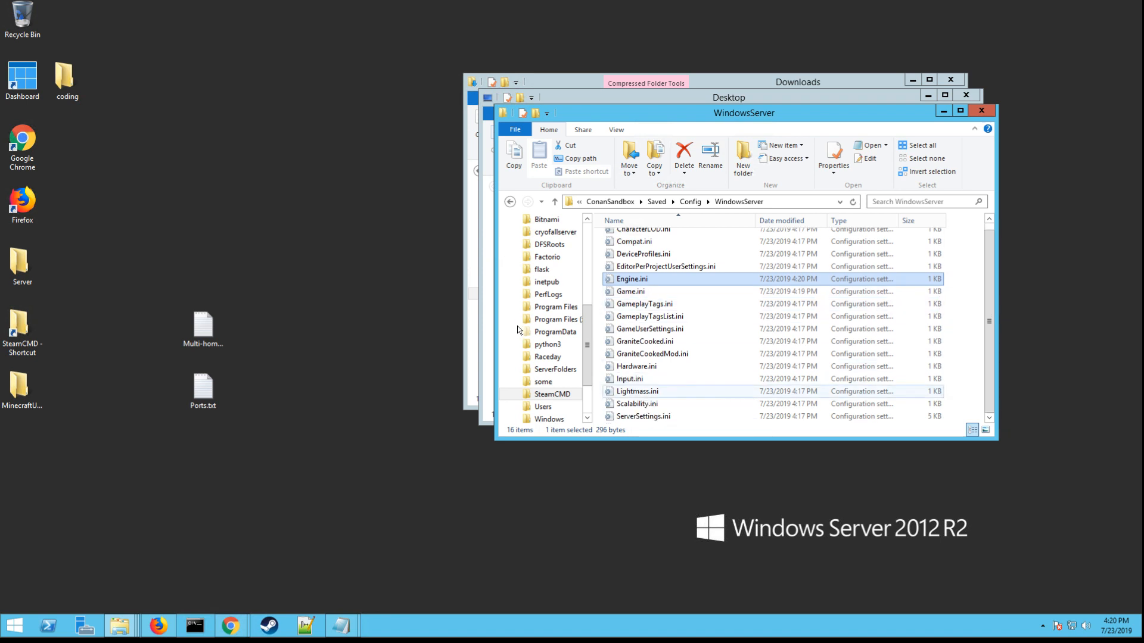
{"action": "left_click", "coordinate": [644, 416]}
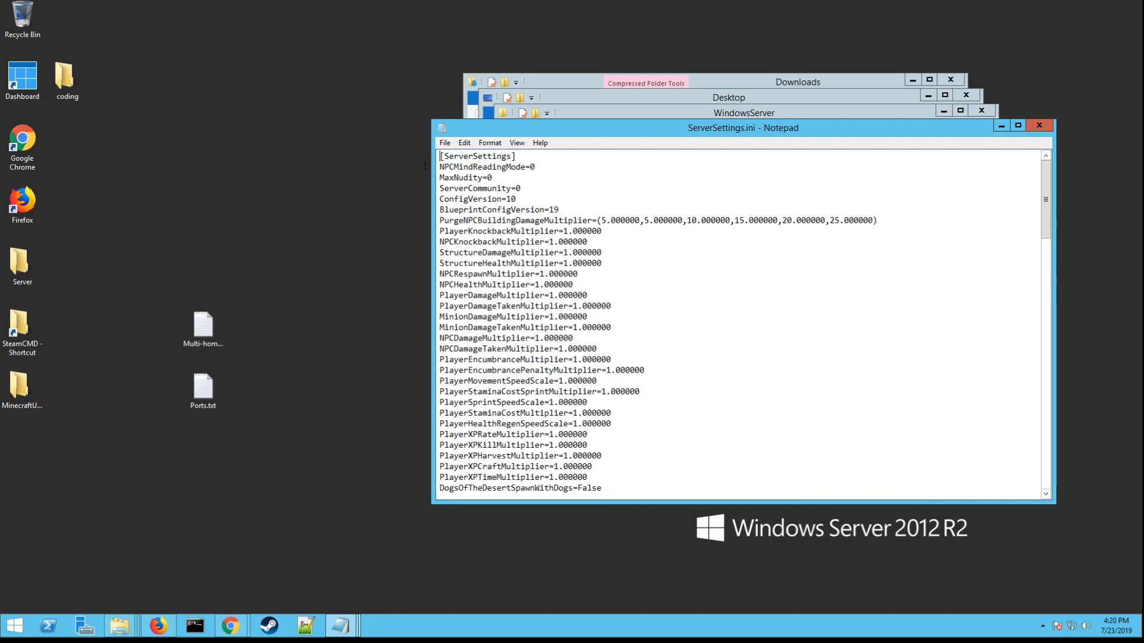
{"action": "mouse_move", "coordinate": [397, 142]}
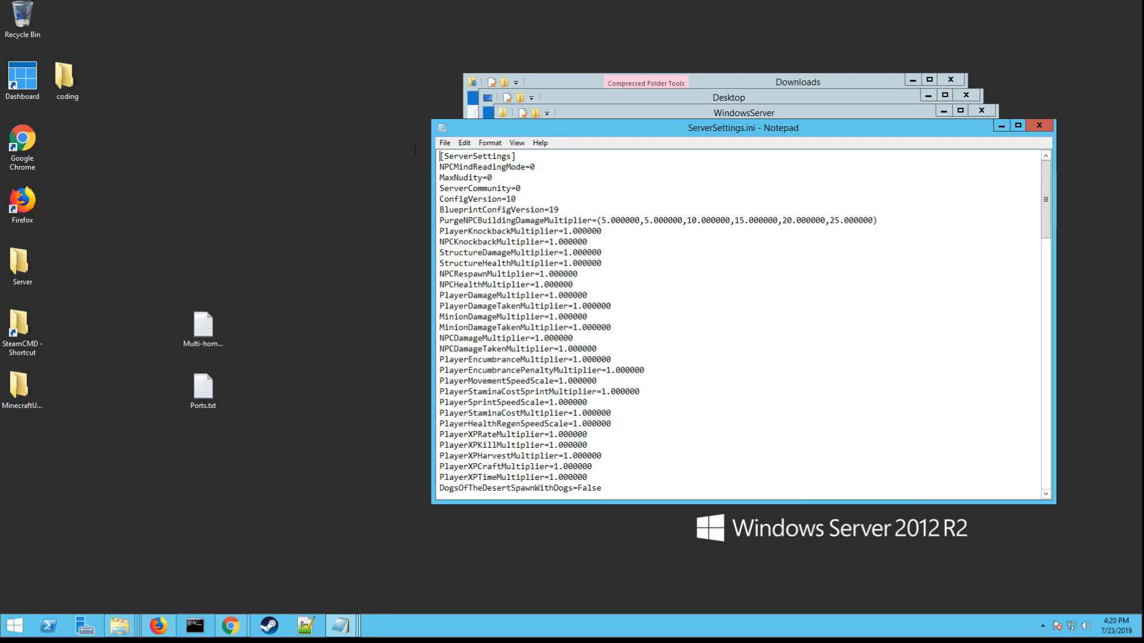
{"action": "double_click", "coordinate": [482, 189]}
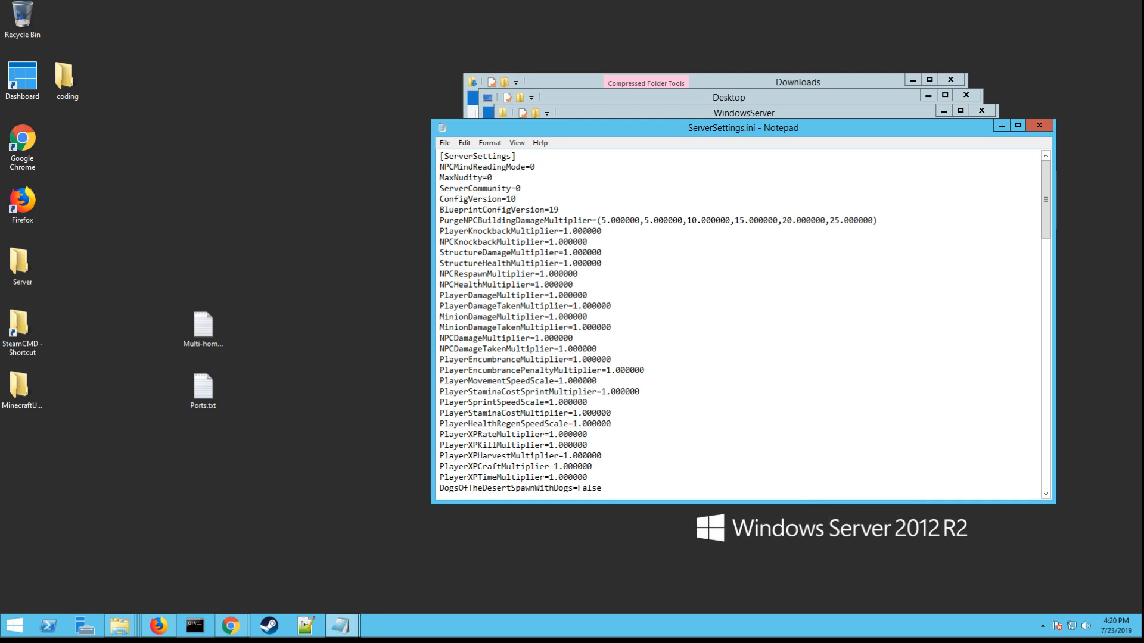
{"action": "scroll", "scroll_direction": "down", "scroll_amount": 3}
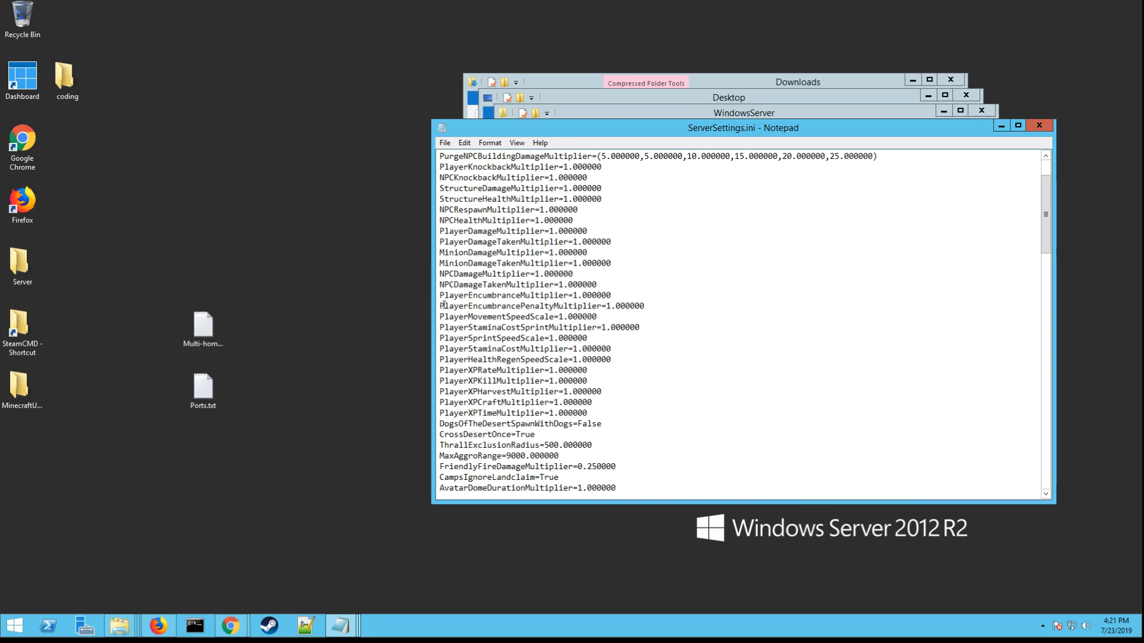
{"action": "type", "text": "2"}
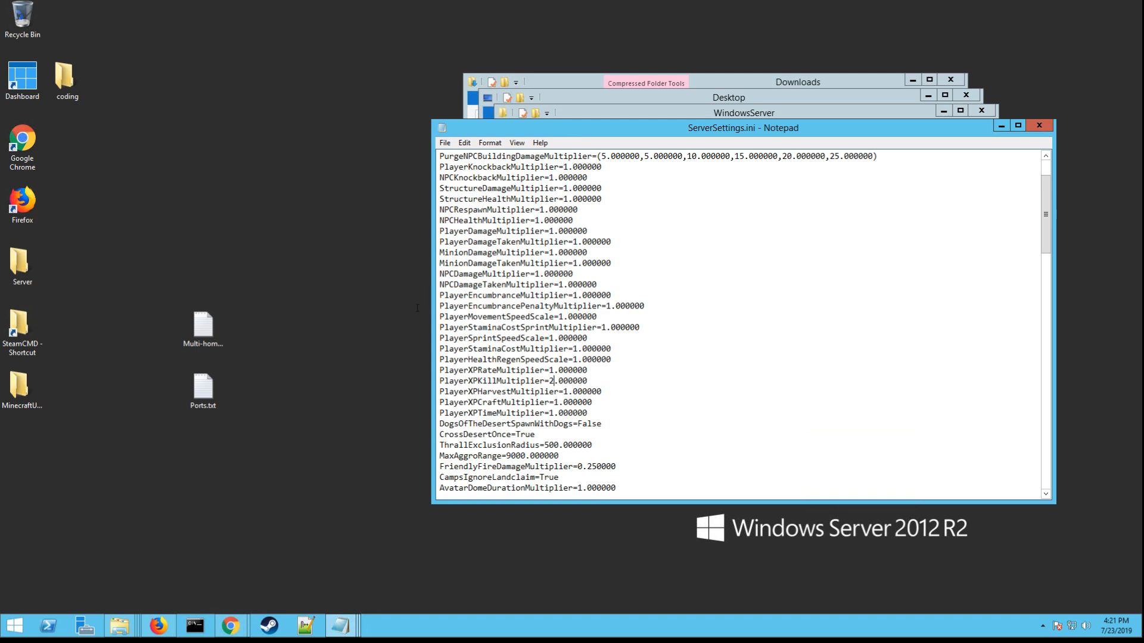
{"action": "scroll", "scroll_direction": "down", "scroll_amount": 3}
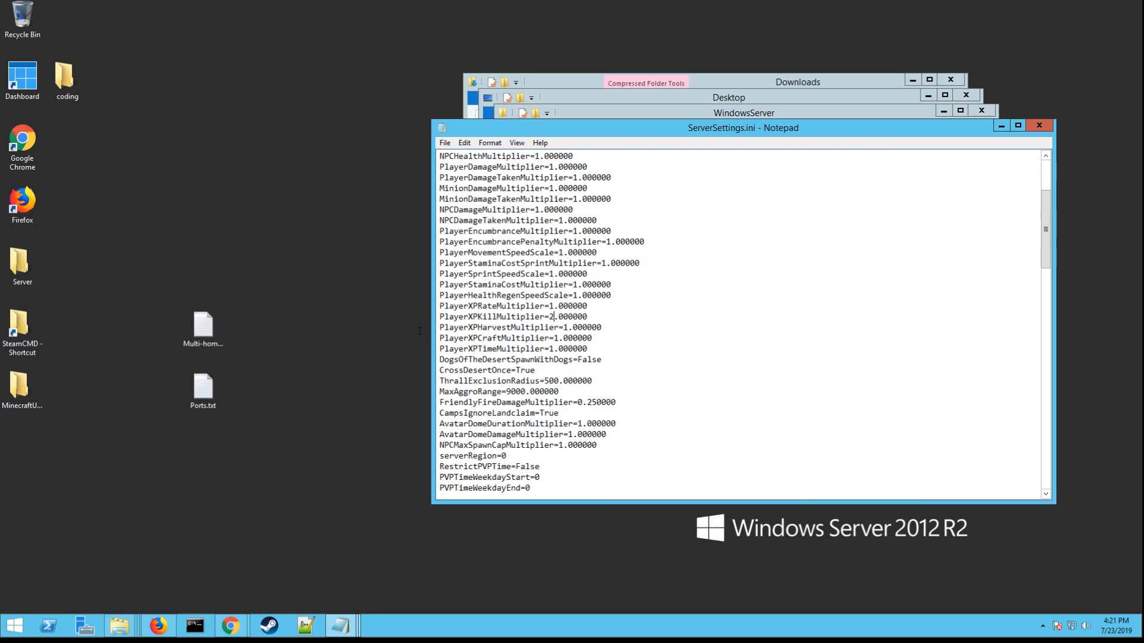
{"action": "scroll", "scroll_direction": "down", "scroll_amount": 3}
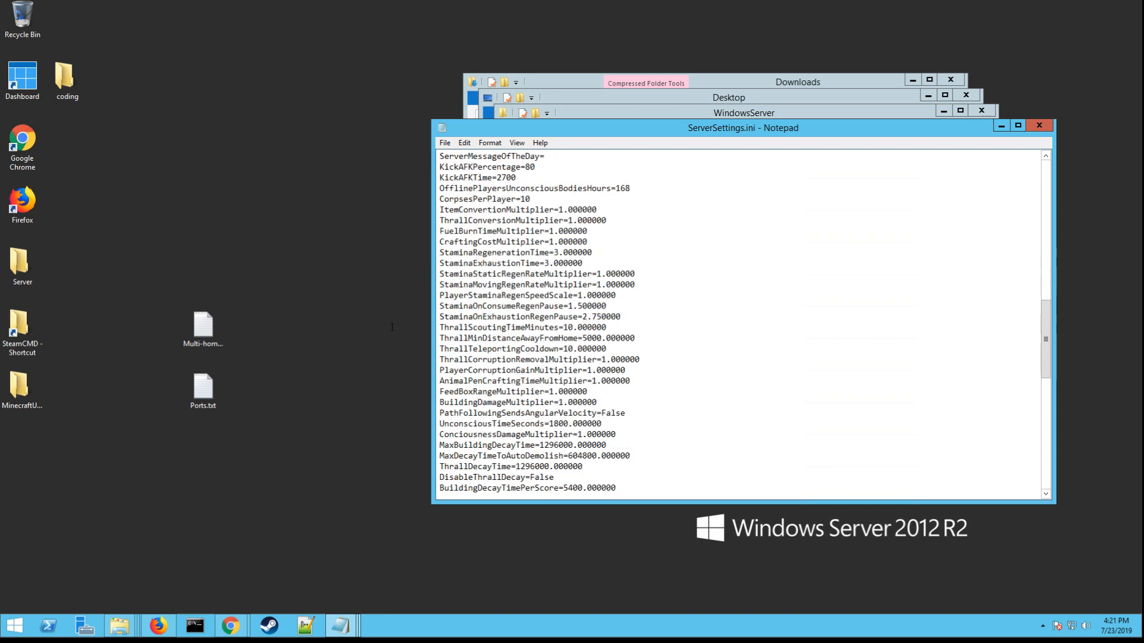
{"action": "scroll", "scroll_direction": "down", "scroll_amount": 3}
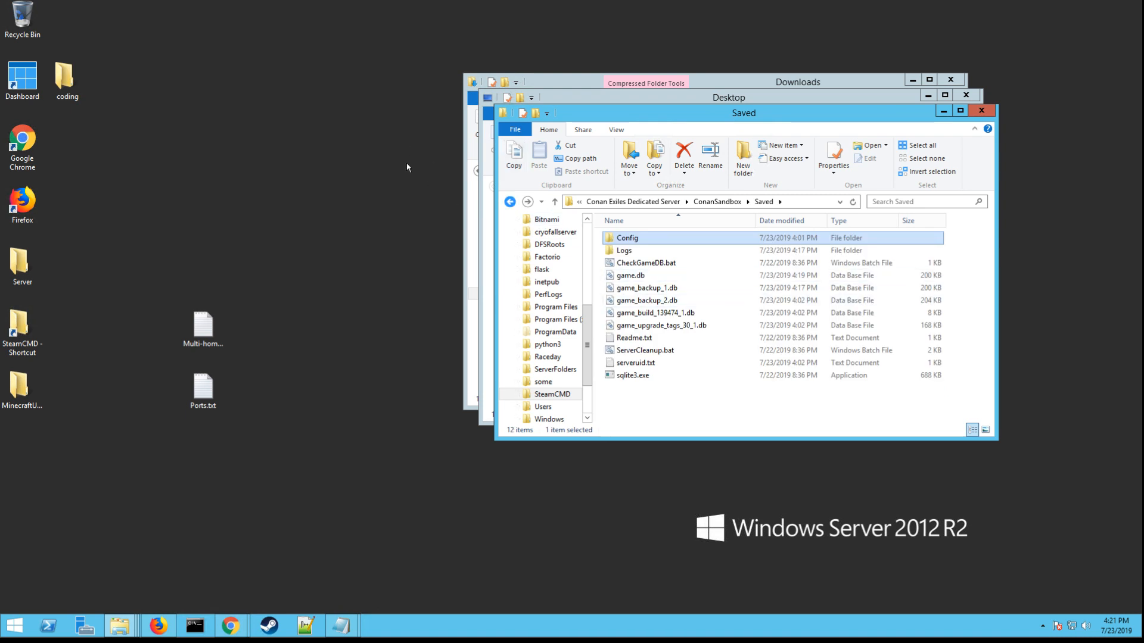
Navigate back to the Conan Exiles Dedicated Server folder
{"action": "left_click", "coordinate": [554, 202]}
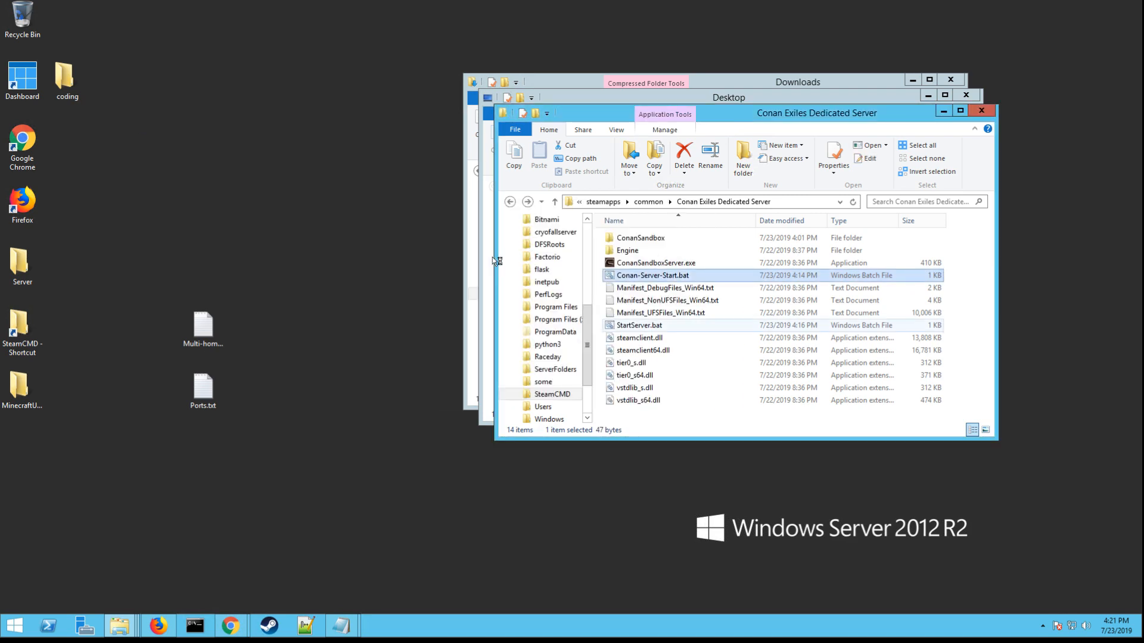
{"action": "mouse_move", "coordinate": [643, 351]}
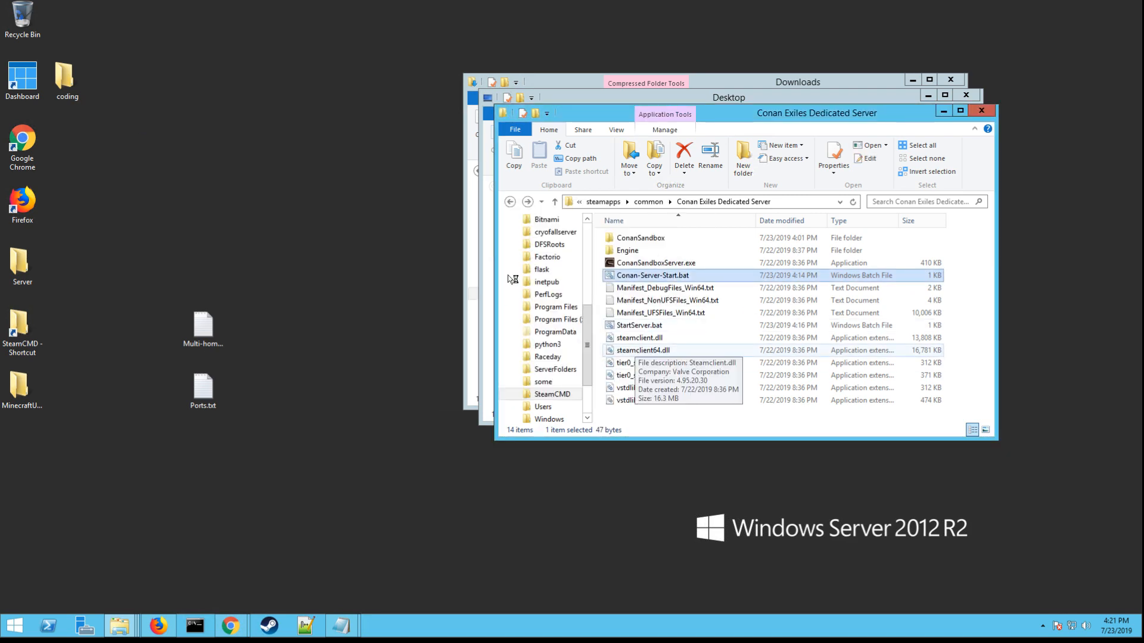